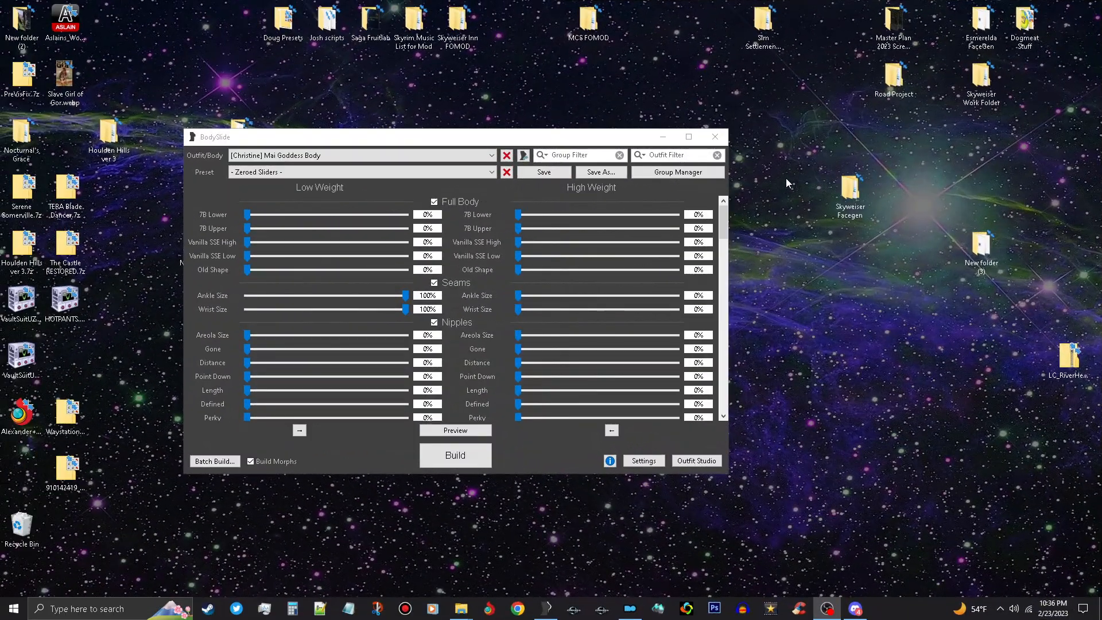
mouse_move(761, 237)
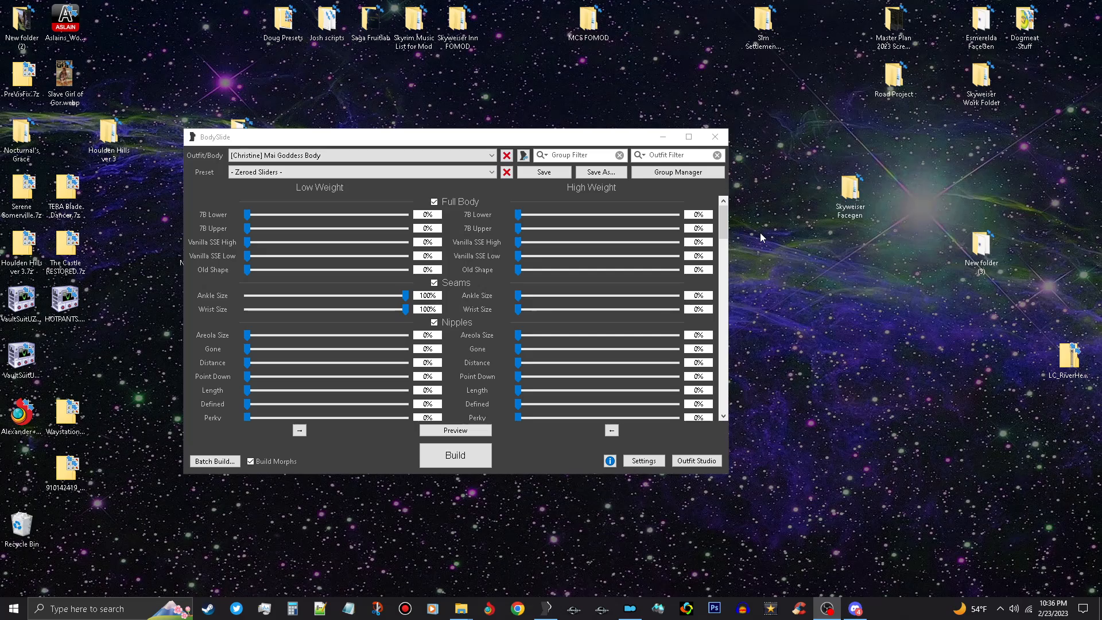
mouse_move(750, 321)
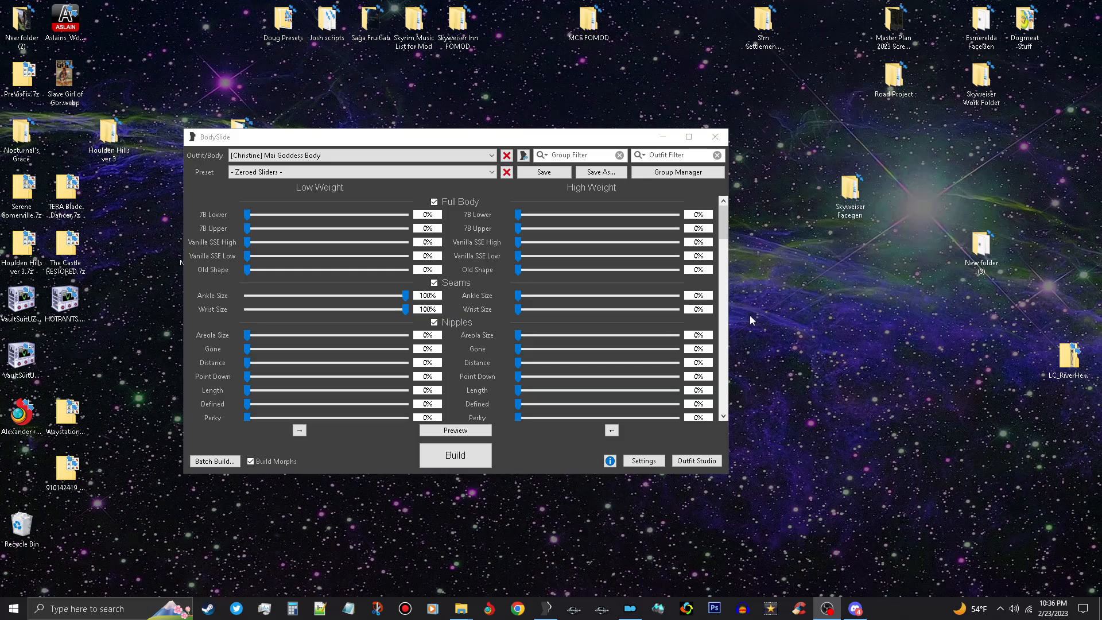
mouse_move(784, 327)
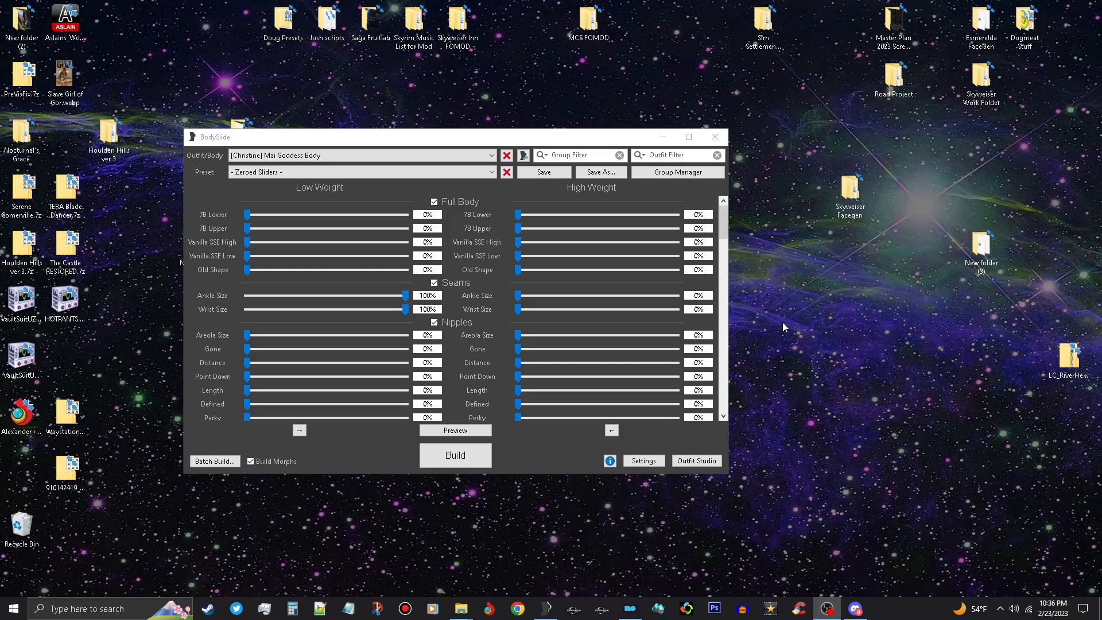
mouse_move(815, 364)
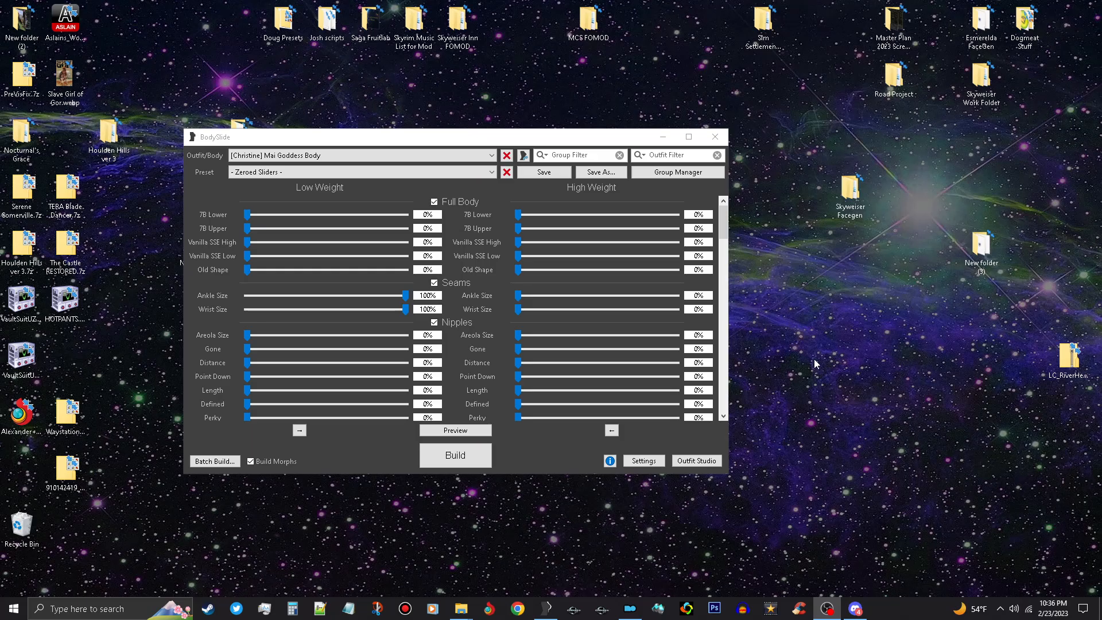
mouse_move(824, 360)
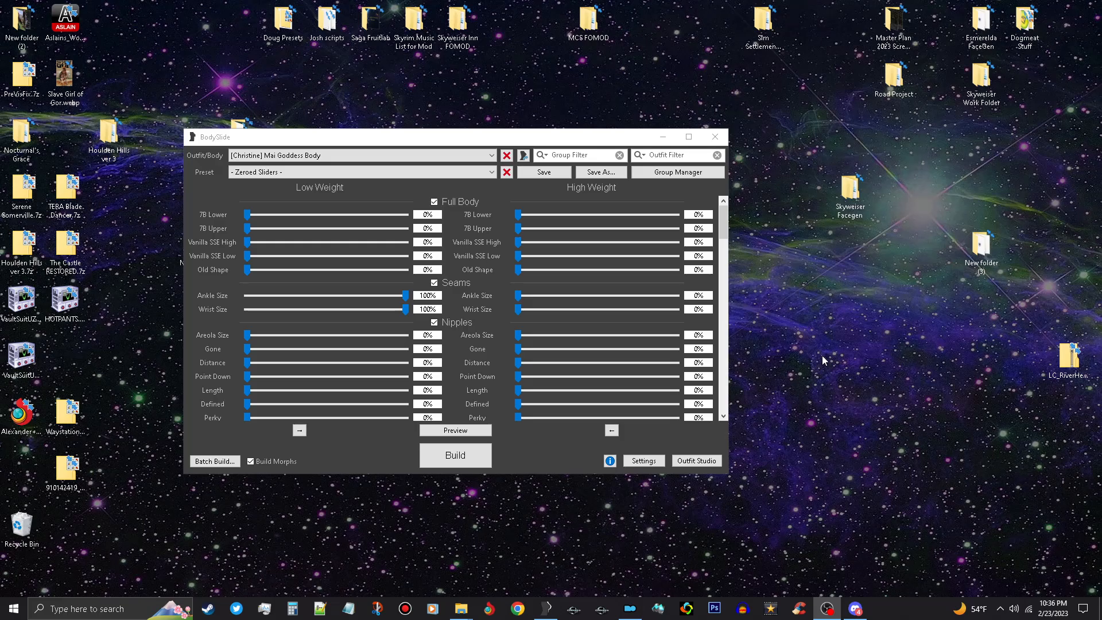
mouse_move(825, 355)
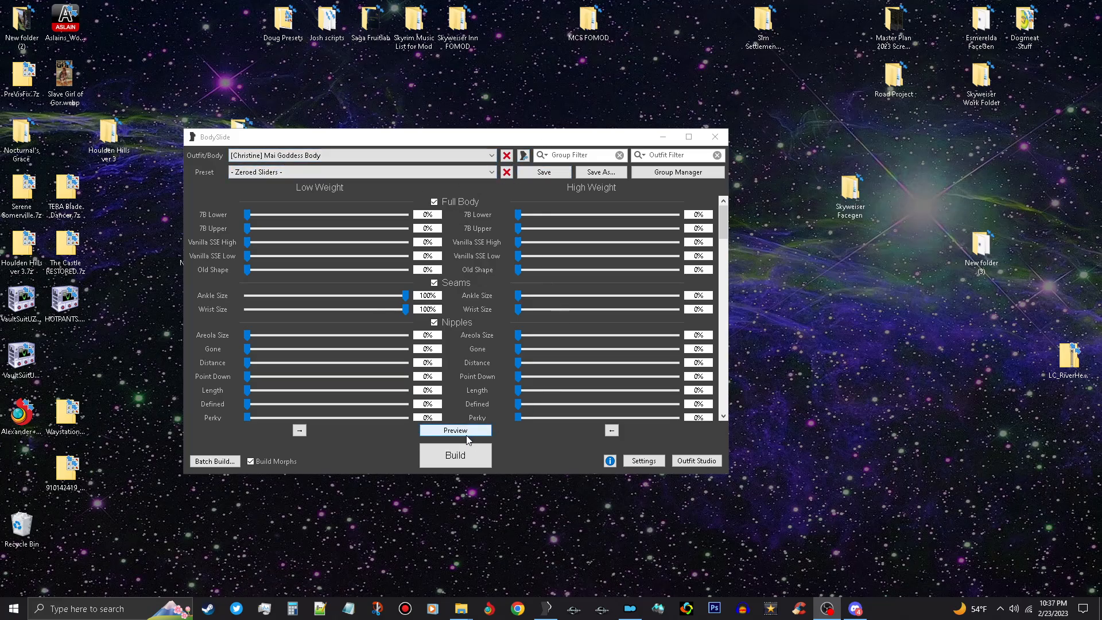
- Preview the Mai Goddess Body outfit in BodySlide, then load it into Outfit Studio for editing
click(455, 429)
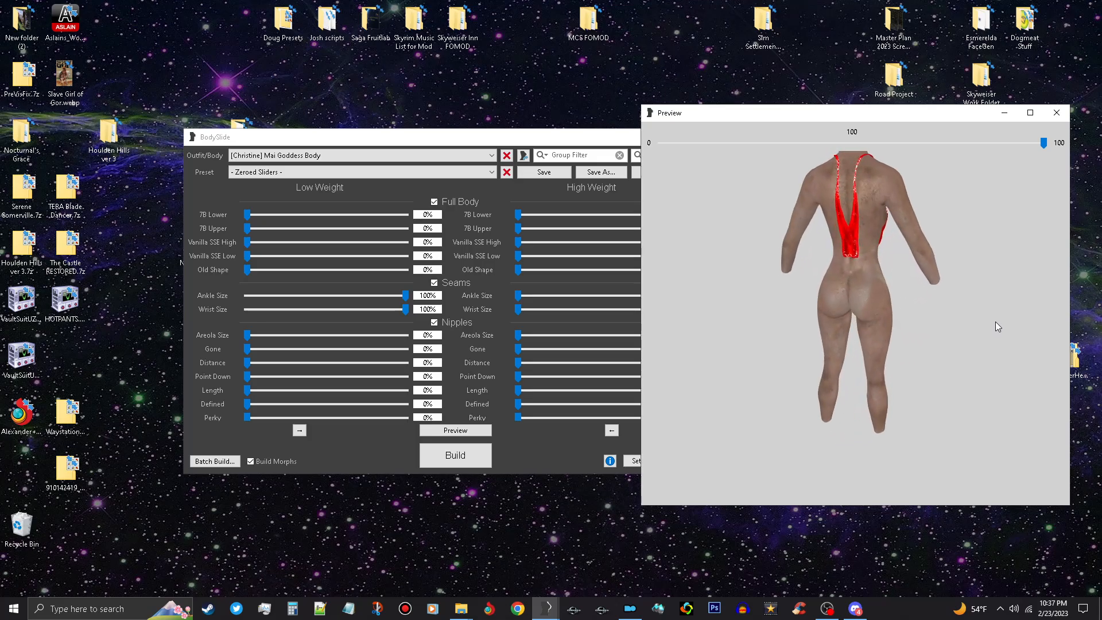
drag(996, 326, 902, 333)
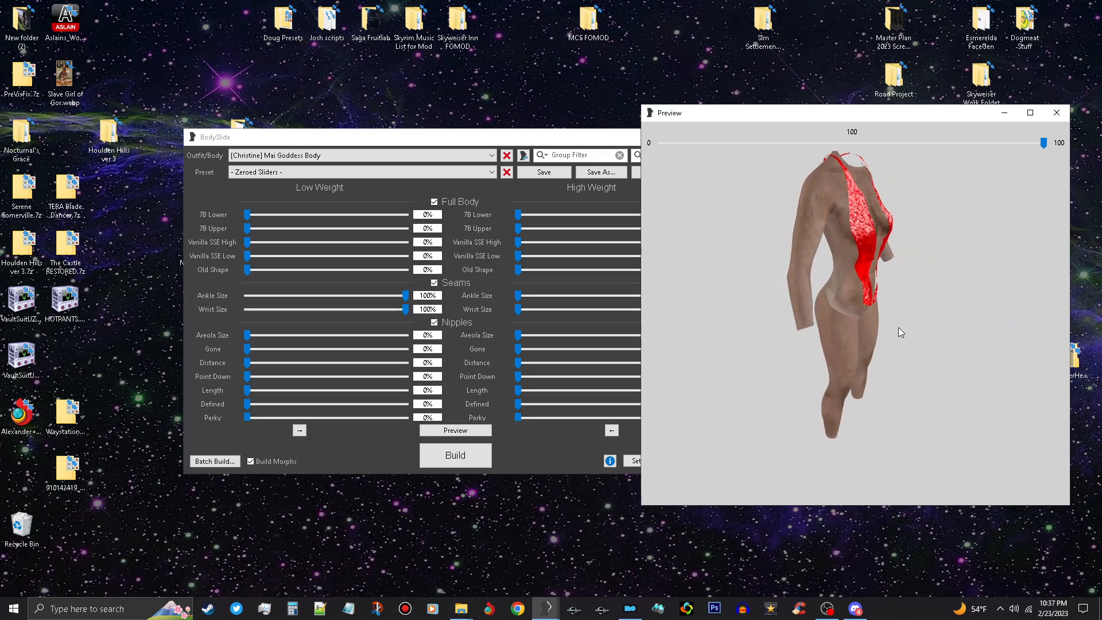
click(1055, 113)
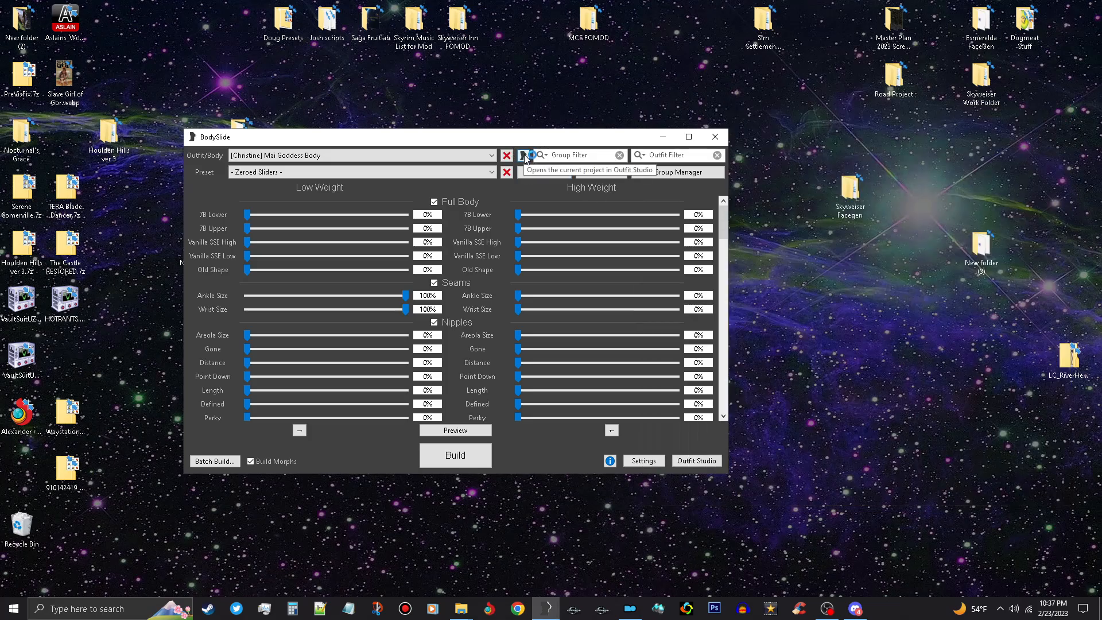
click(524, 155)
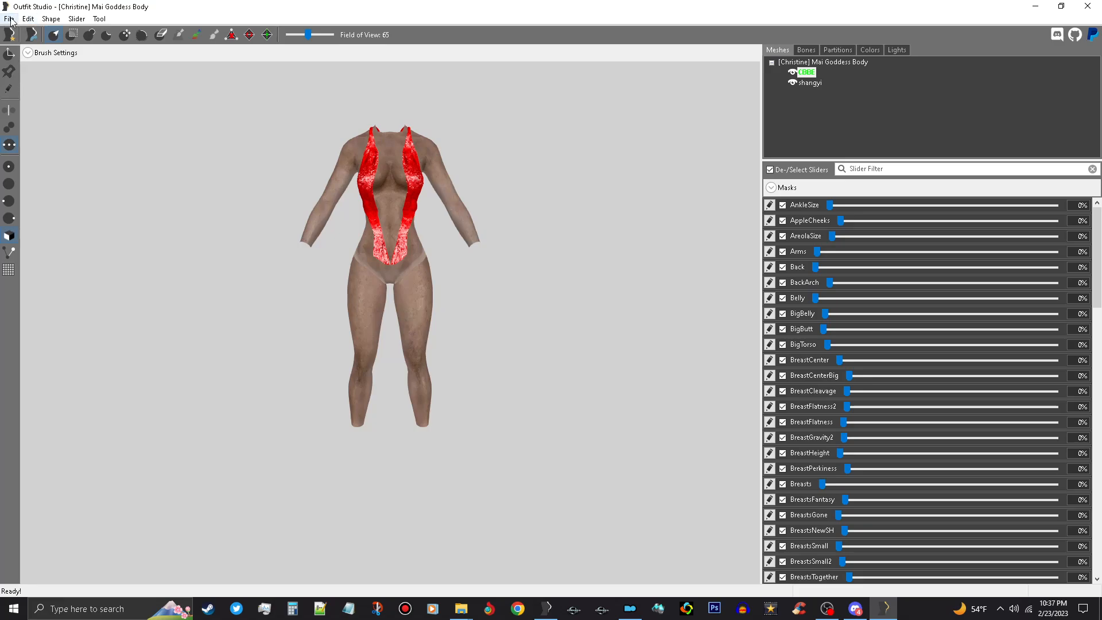
mouse_move(9, 17)
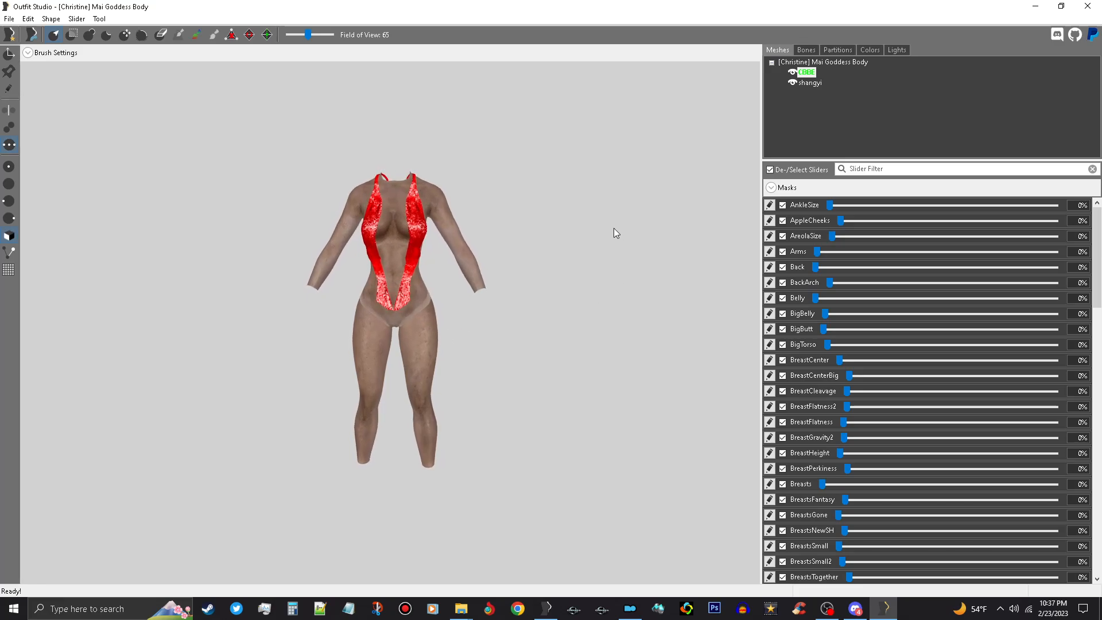
- Delete the CBBE body mesh and the project's sliders, leaving only the red outfit shape
click(807, 72)
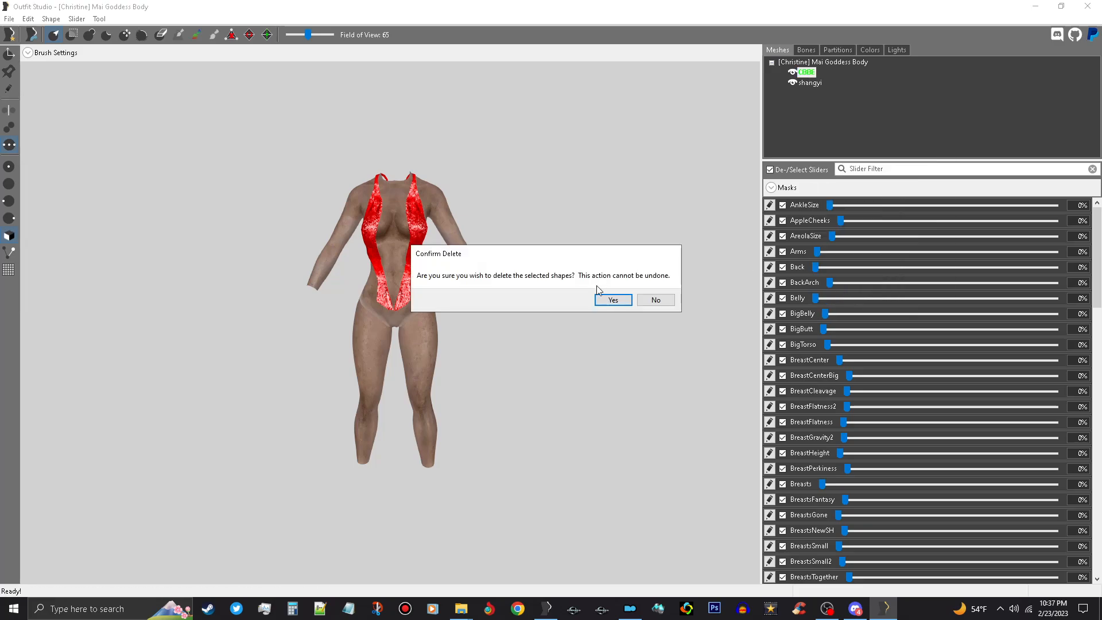
click(612, 299)
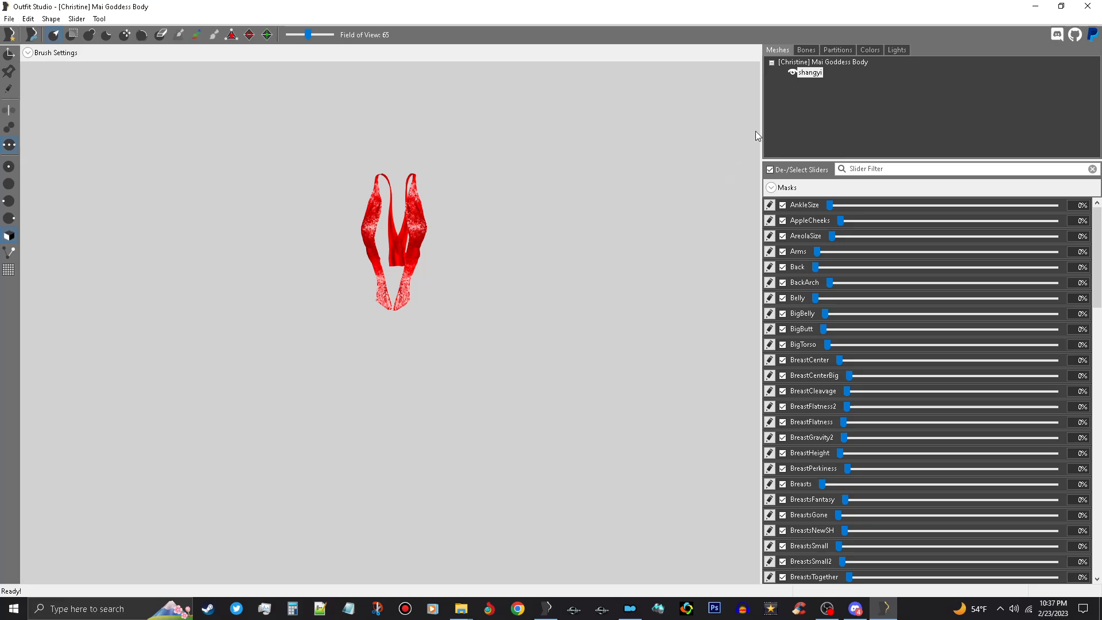
click(77, 18)
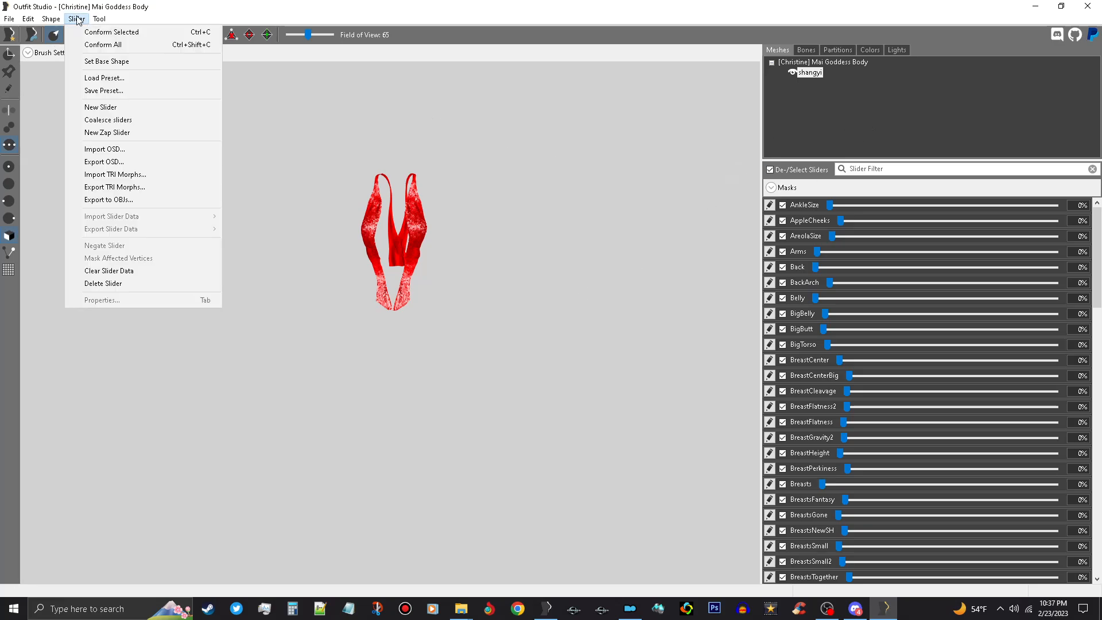
mouse_move(103, 284)
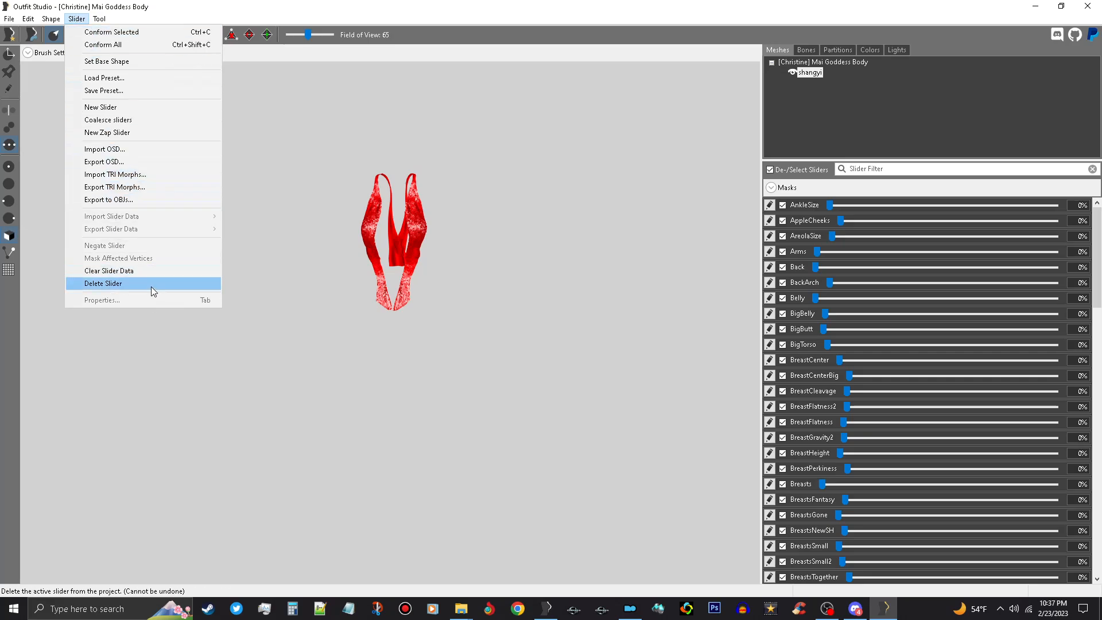
click(102, 284)
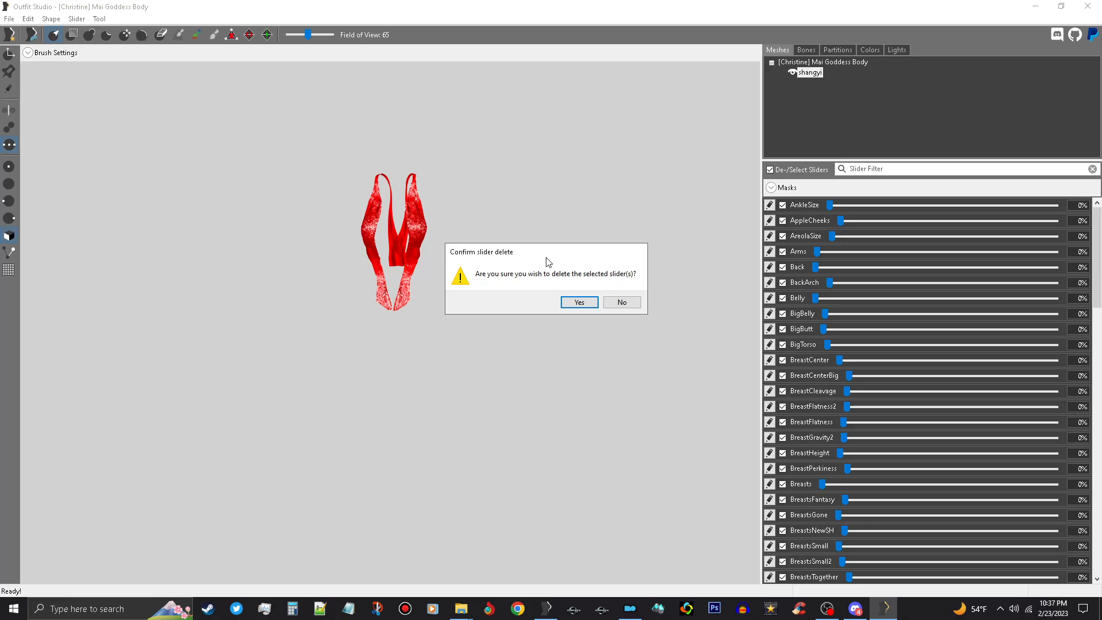
mouse_move(475, 282)
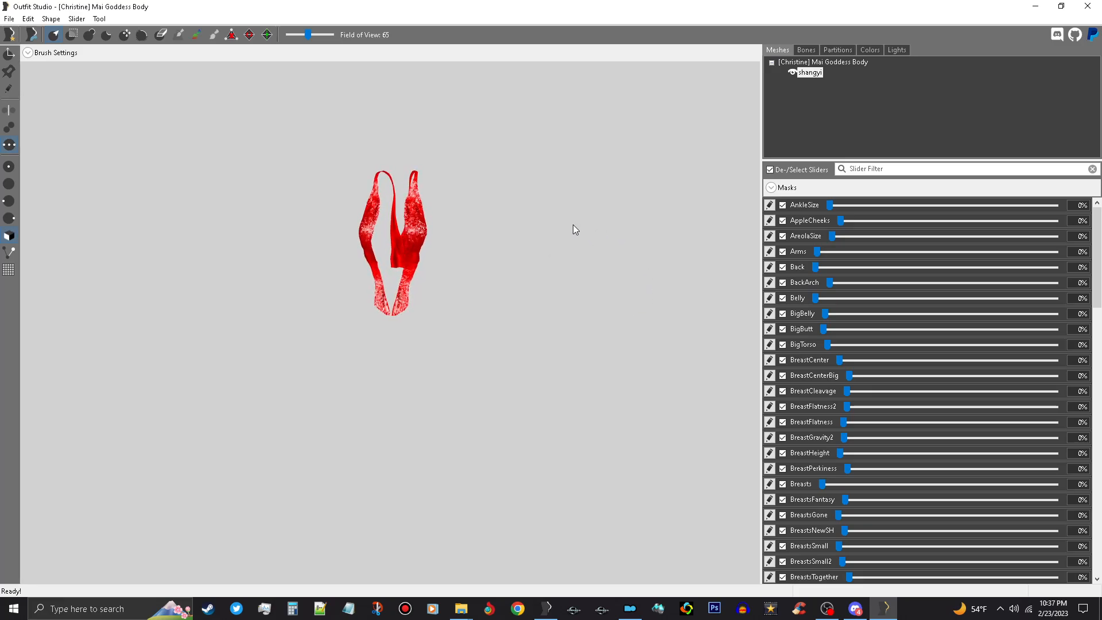
- Load CBBE 3BA Body as the reference, adding 3BA, 3BA_Vagina and 3BA_Anus shapes under the outfit
click(10, 19)
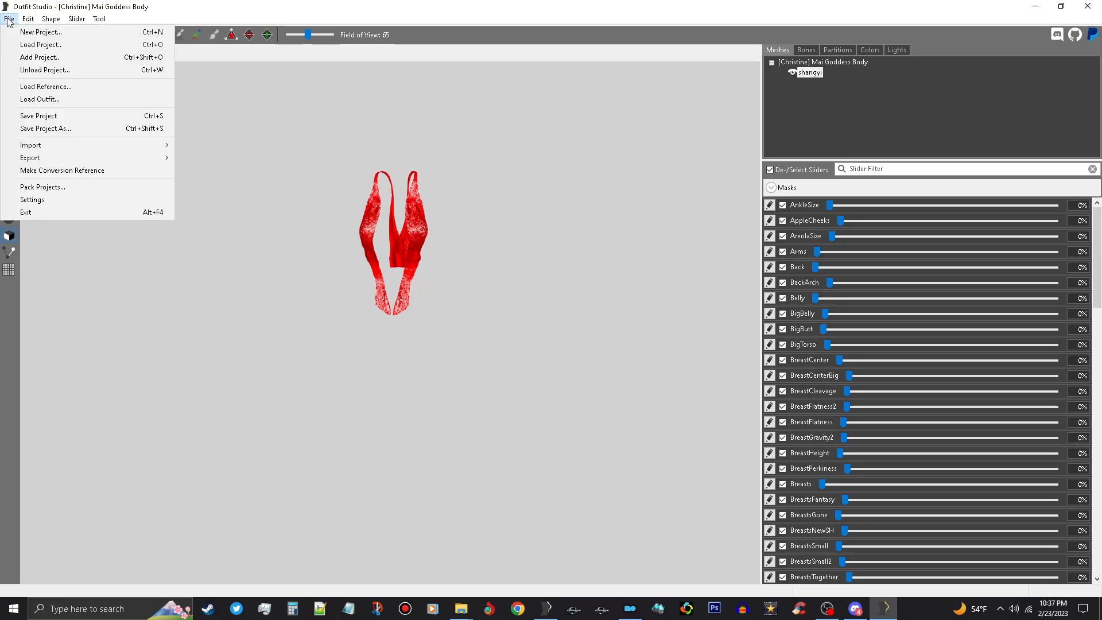
mouse_move(46, 86)
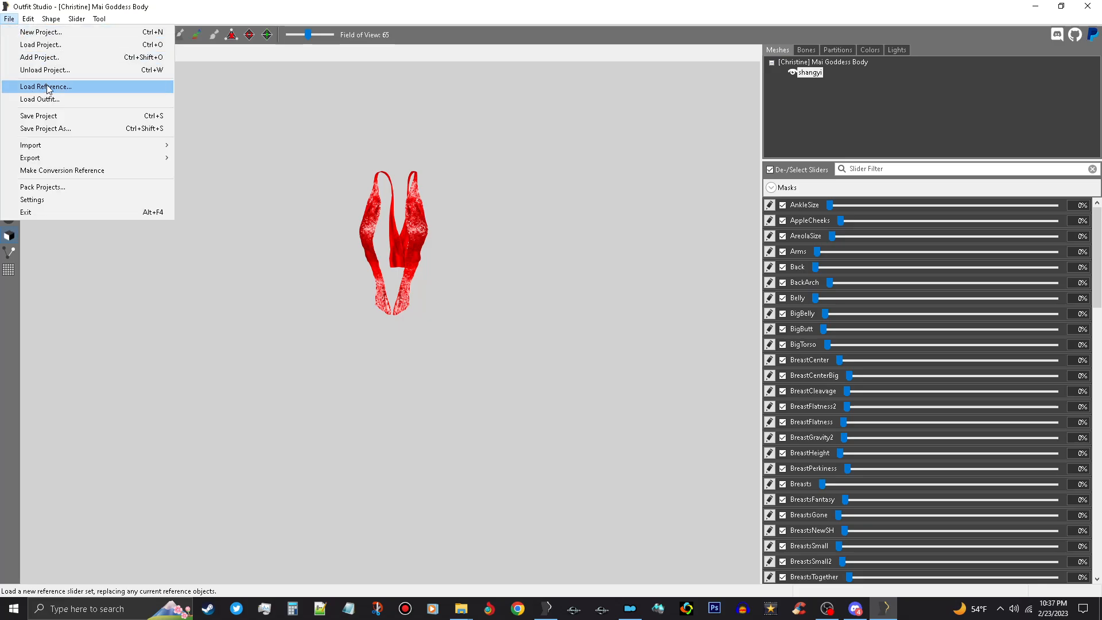
click(45, 87)
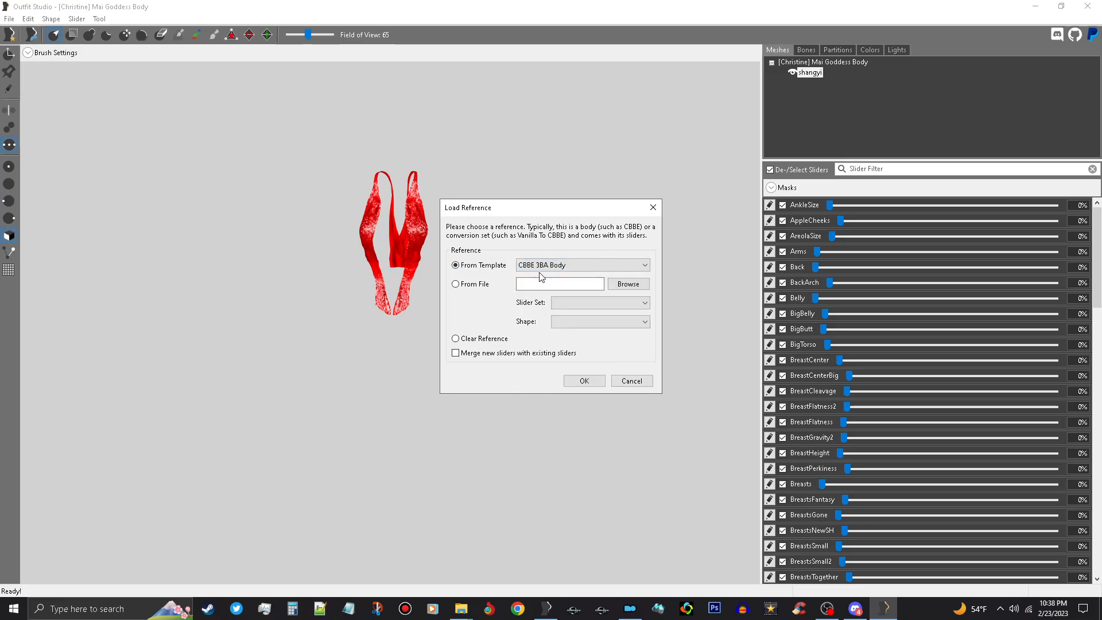
mouse_move(428, 244)
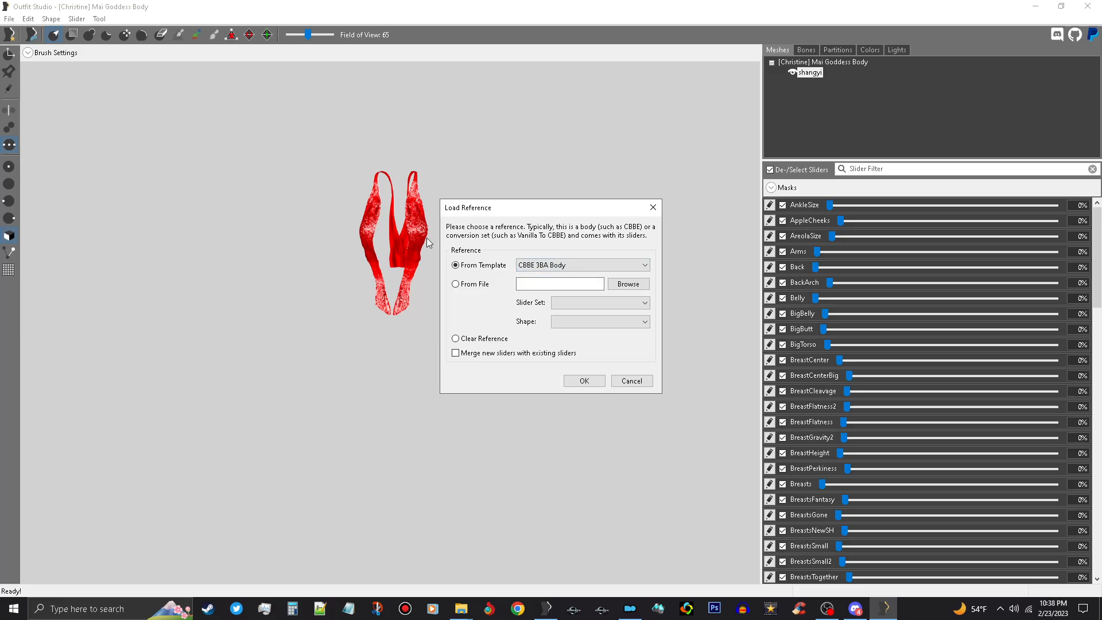
click(630, 380)
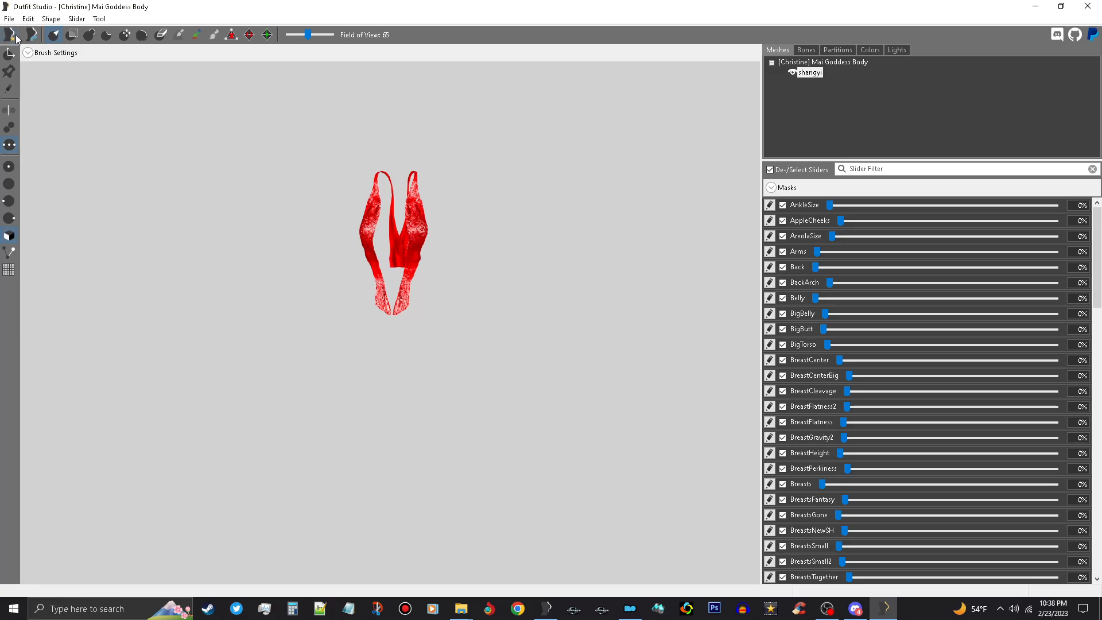
click(9, 19)
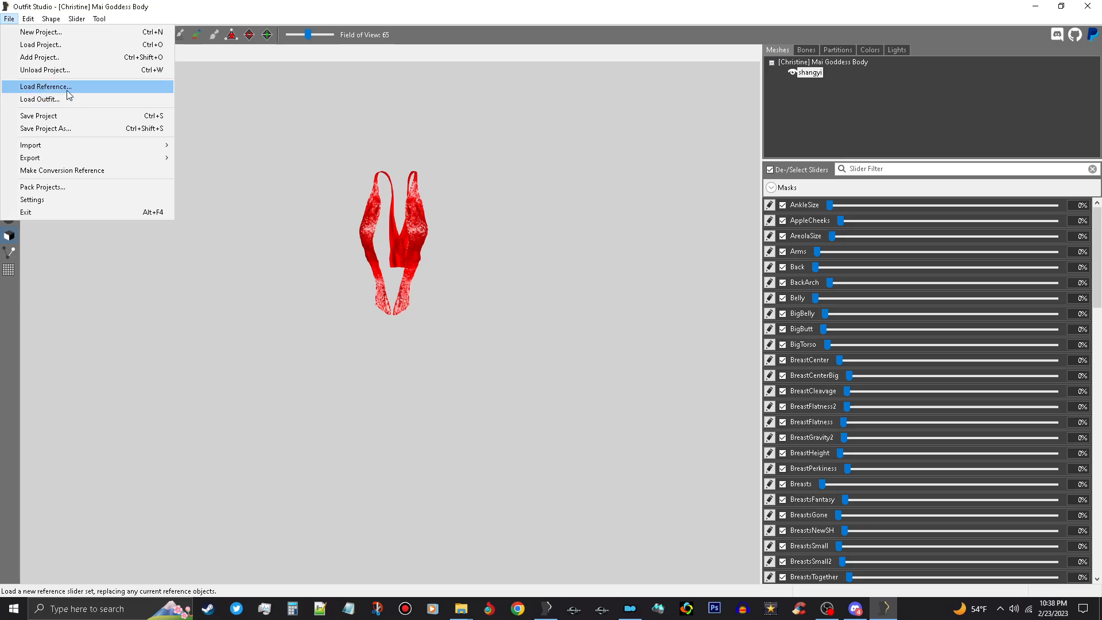
click(45, 86)
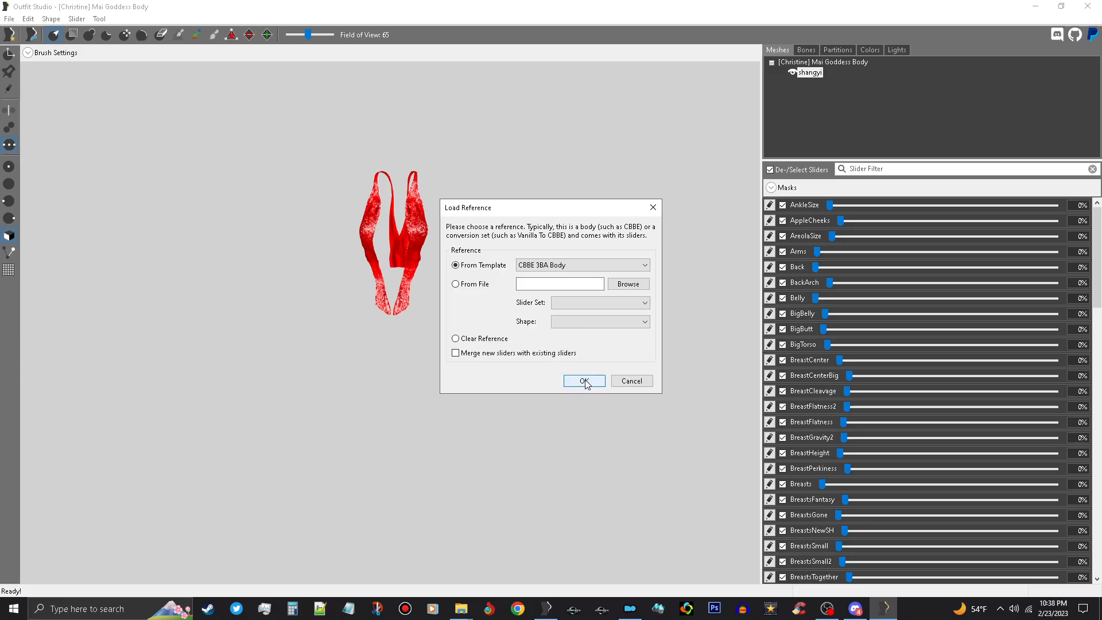
click(583, 380)
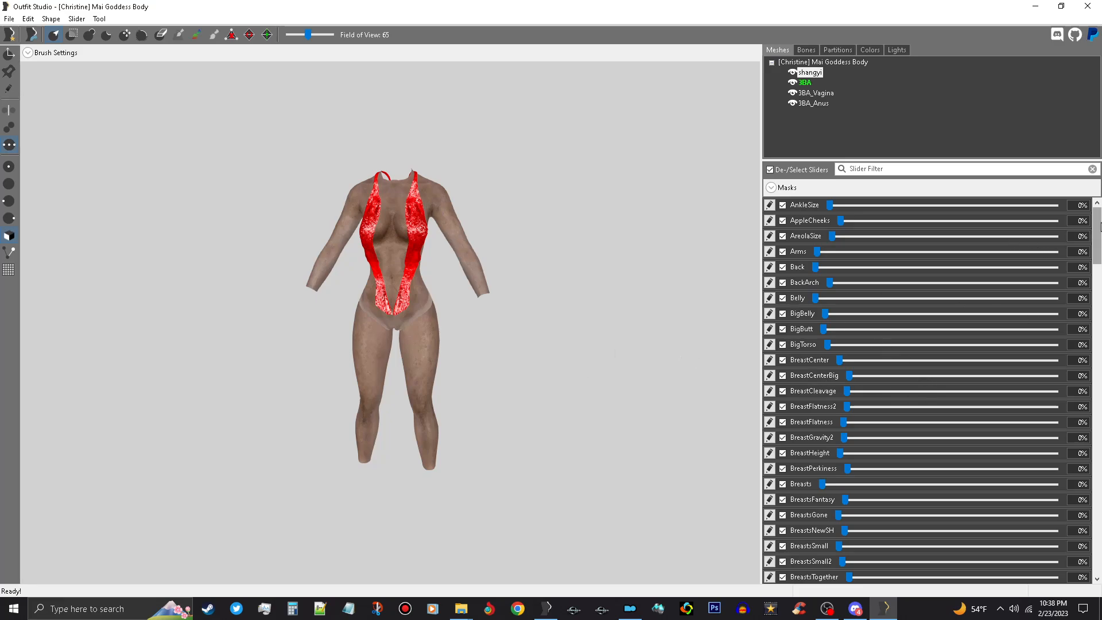
scroll(down, 3)
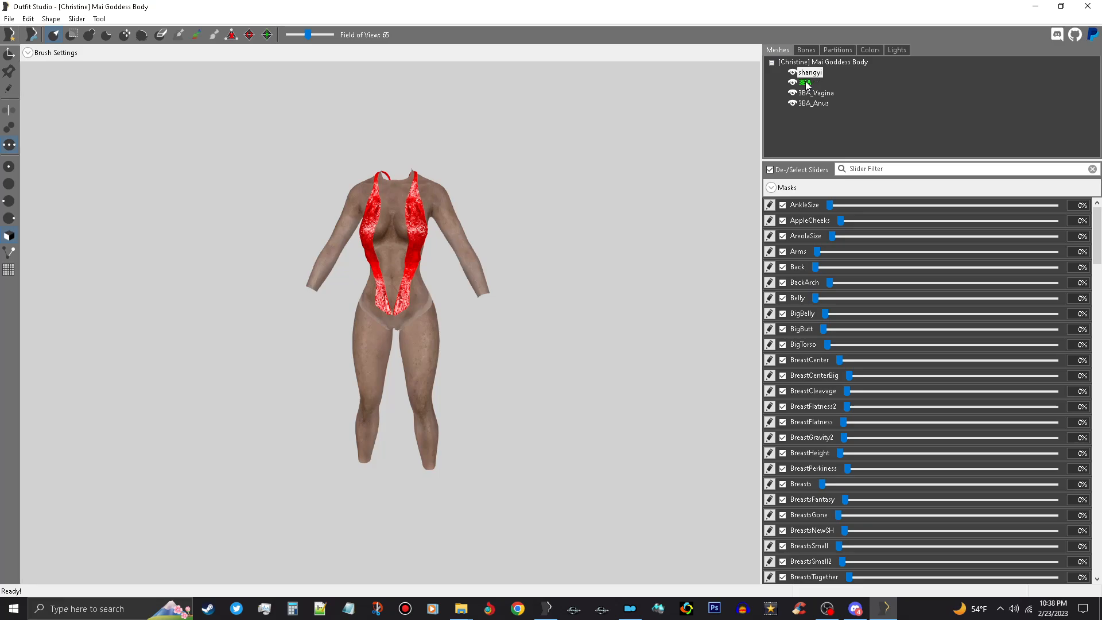
- Copy the 3BA body's bone weights onto the outfit with search radius 20 and 100 max vertex targets
right_click(809, 72)
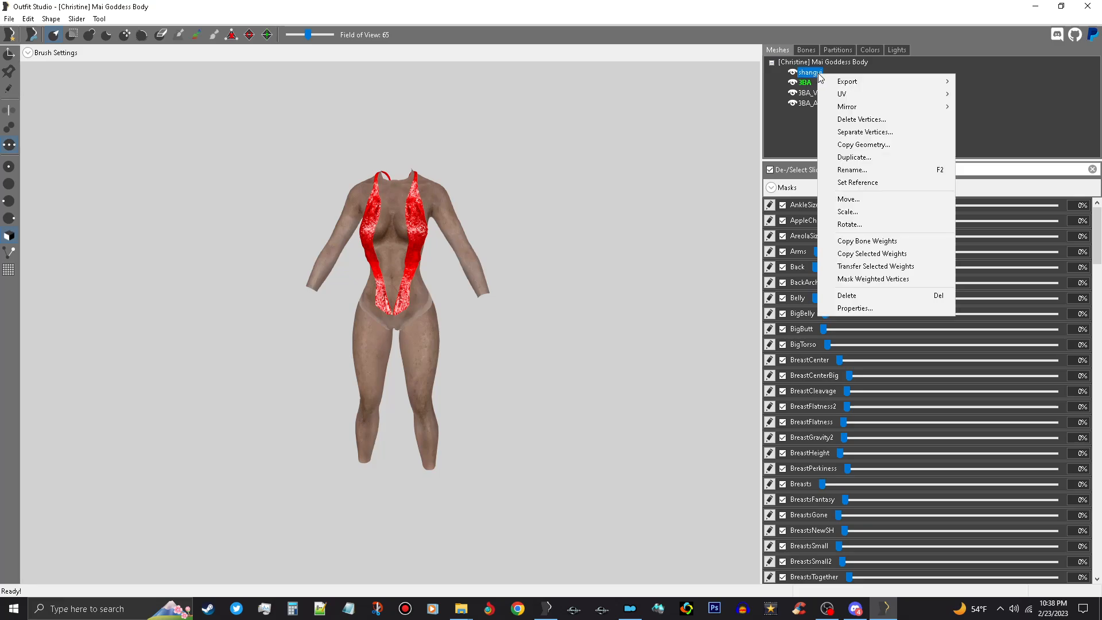
mouse_move(867, 240)
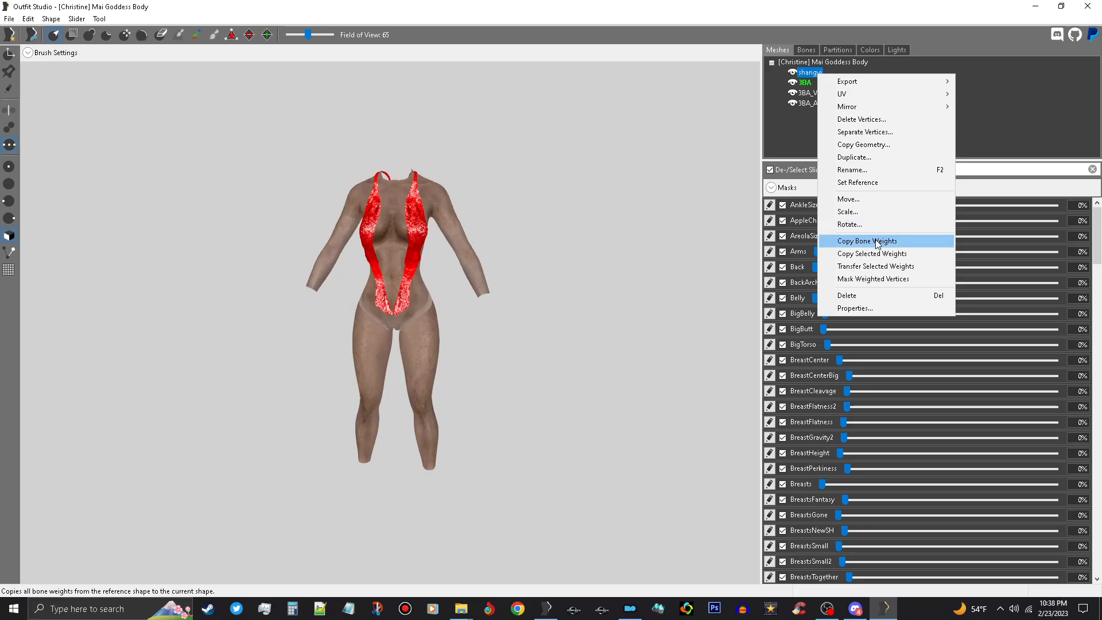
mouse_move(878, 243)
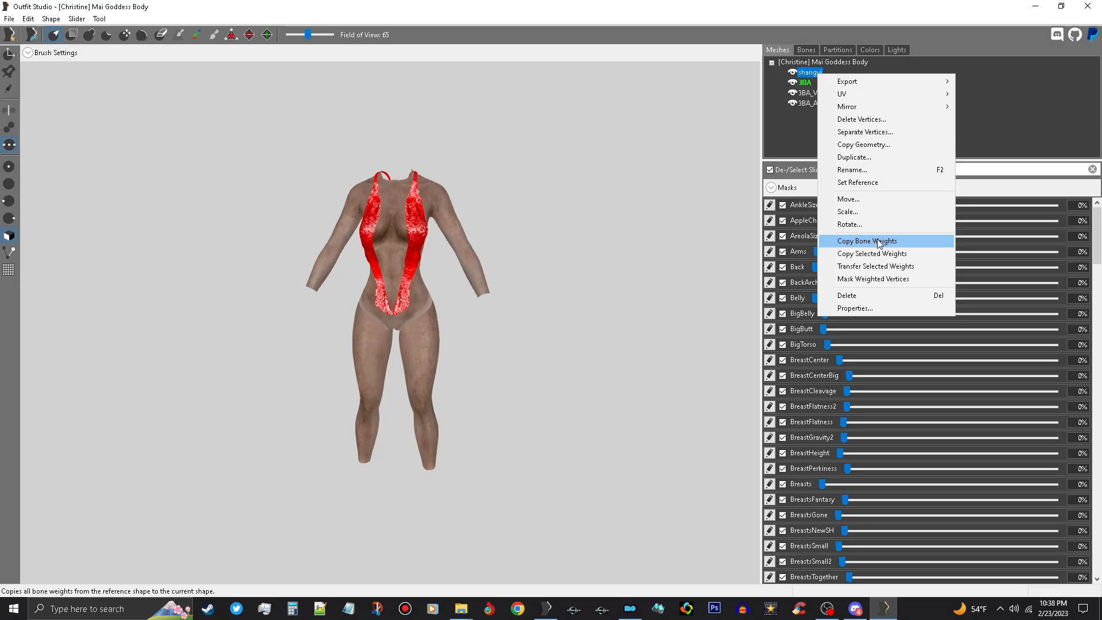
click(866, 240)
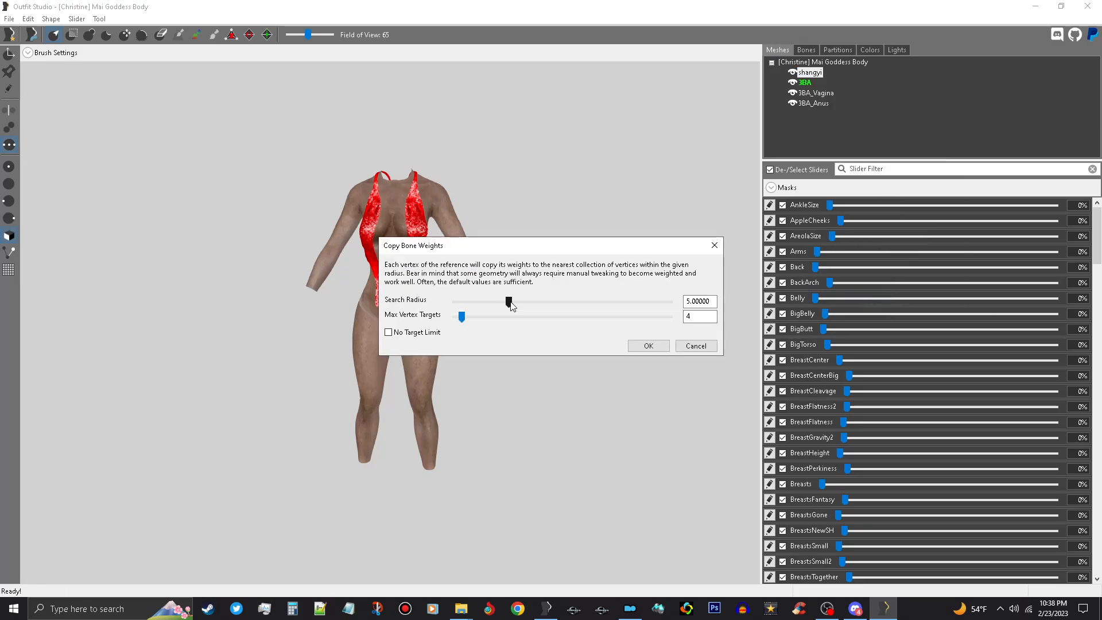
drag(509, 302, 670, 302)
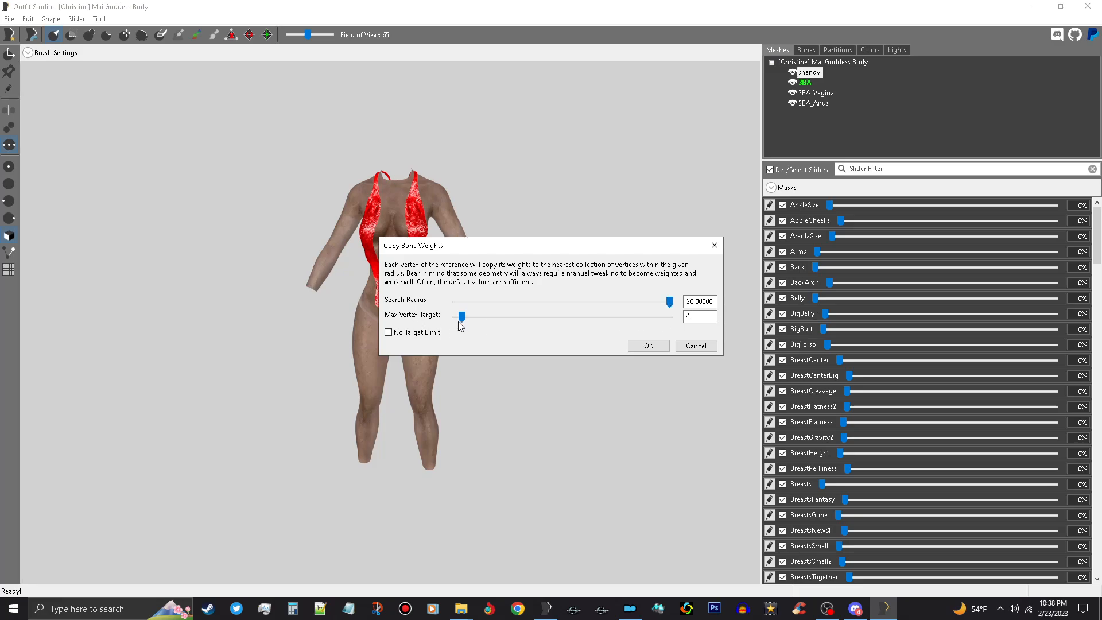
drag(460, 316, 669, 316)
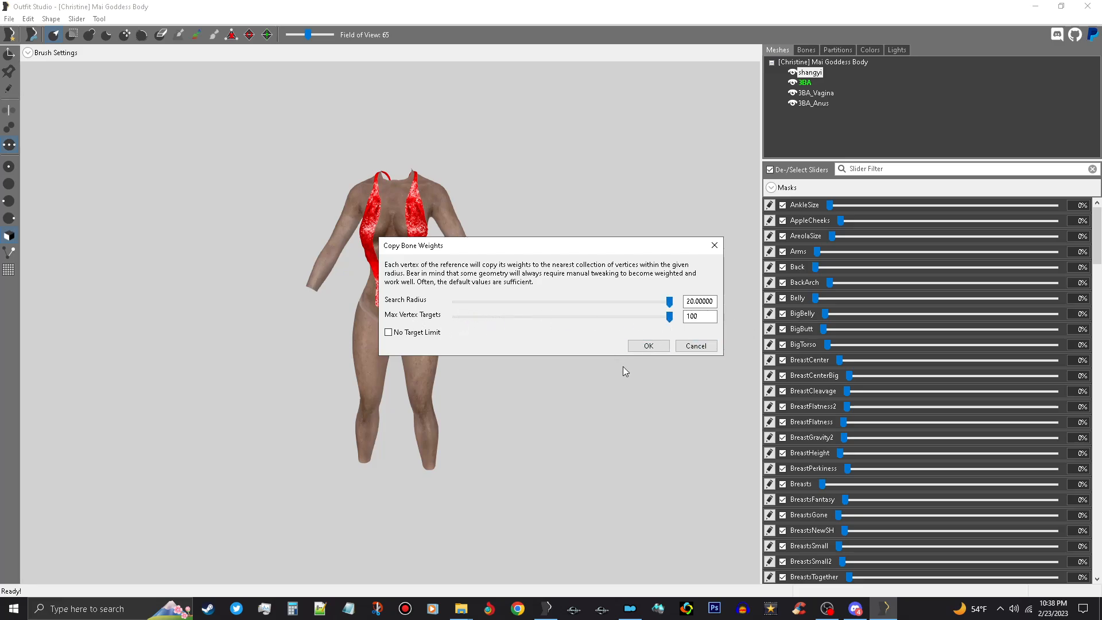
click(646, 345)
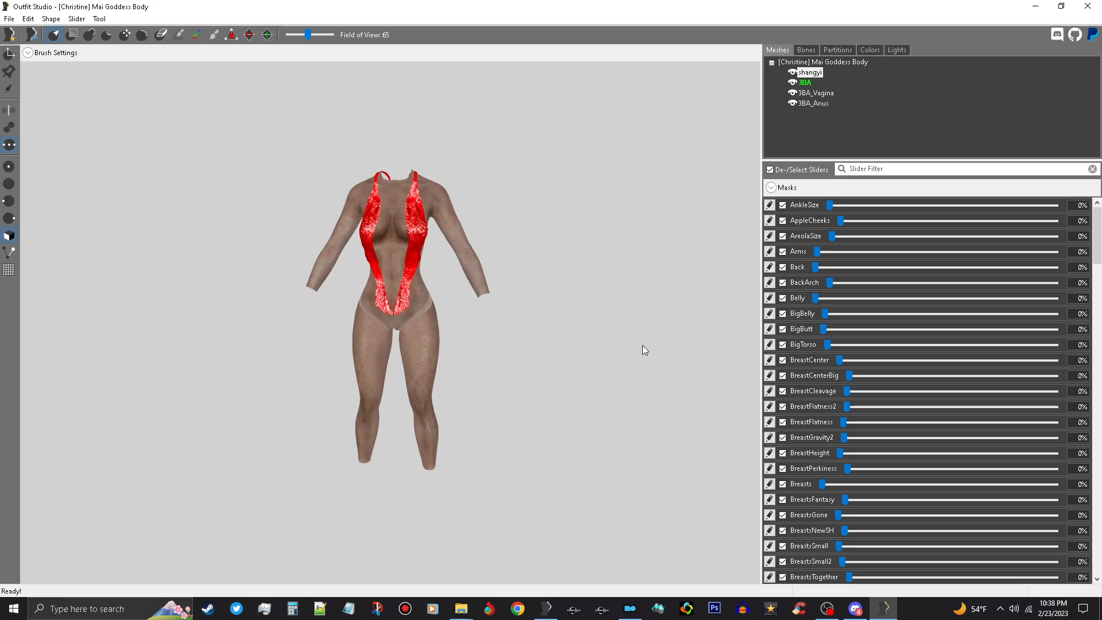
mouse_move(683, 278)
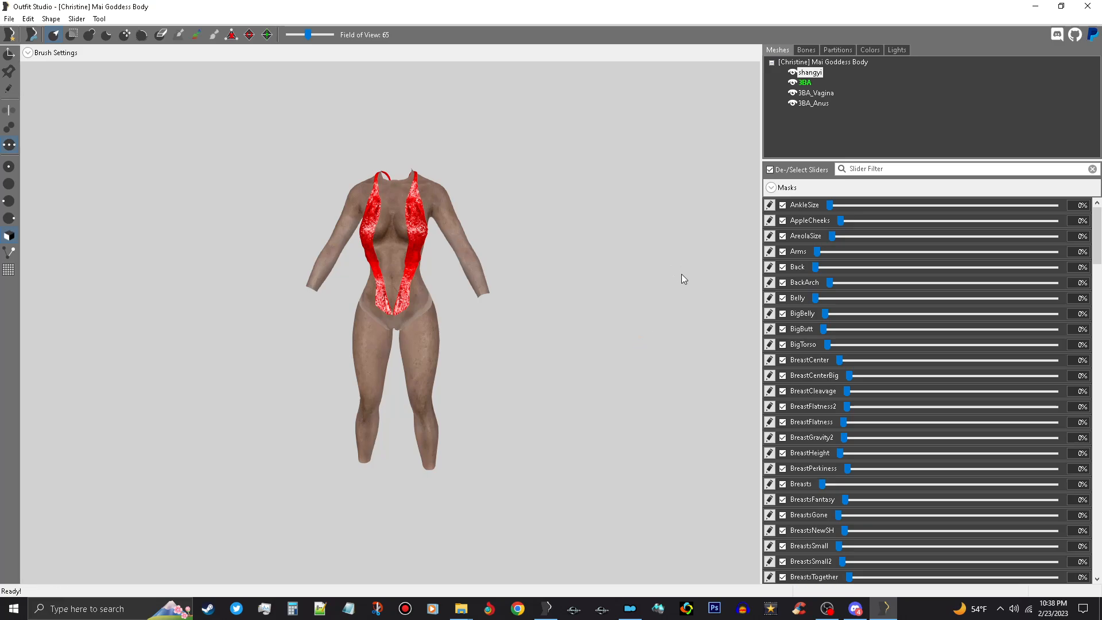
click(77, 18)
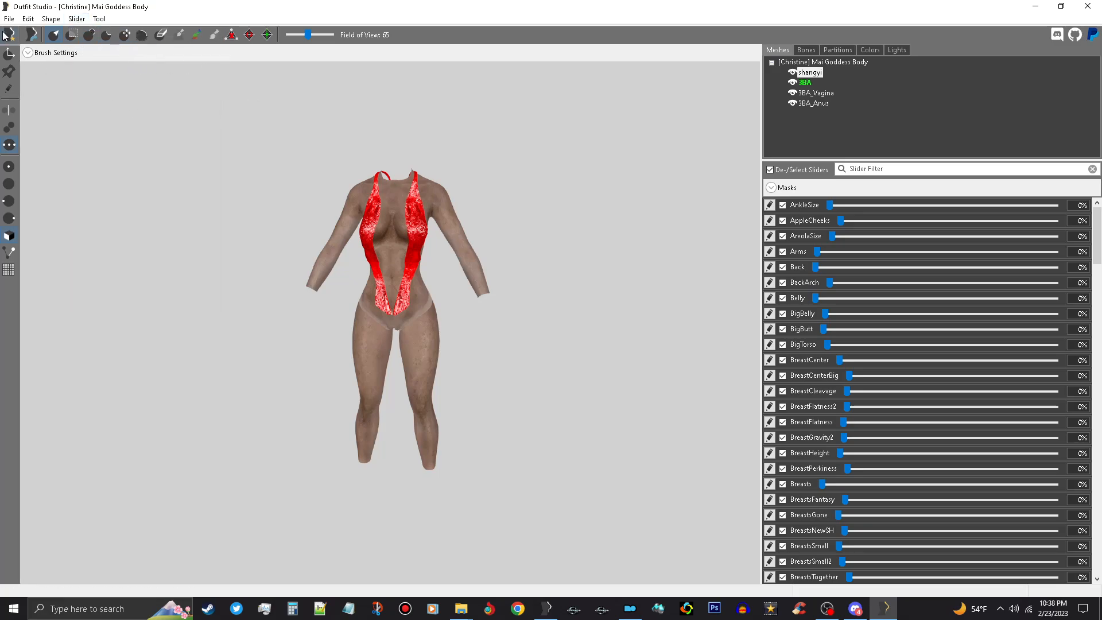
- Save the project as '[Christine] Mai Goddess Body 3BA', reusing that name for the project files
click(9, 19)
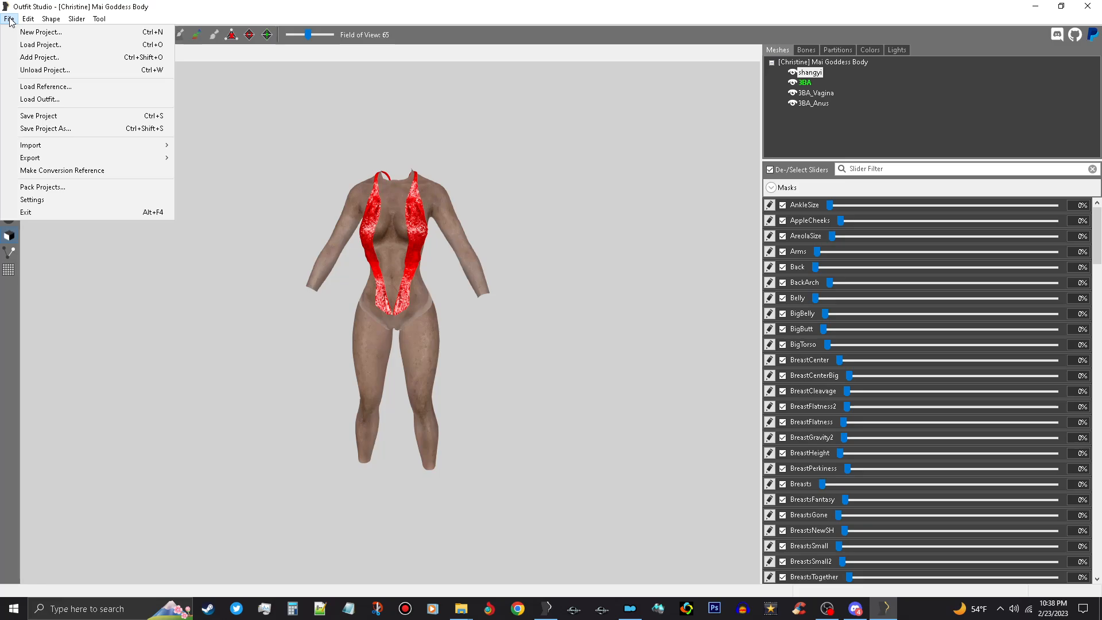
click(45, 128)
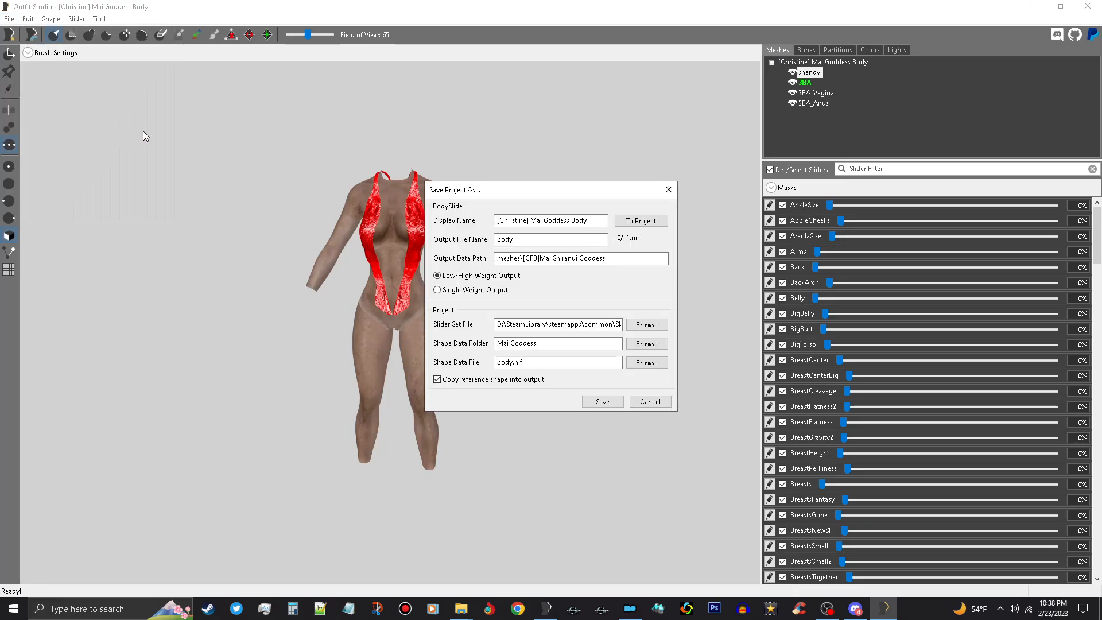
click(550, 220)
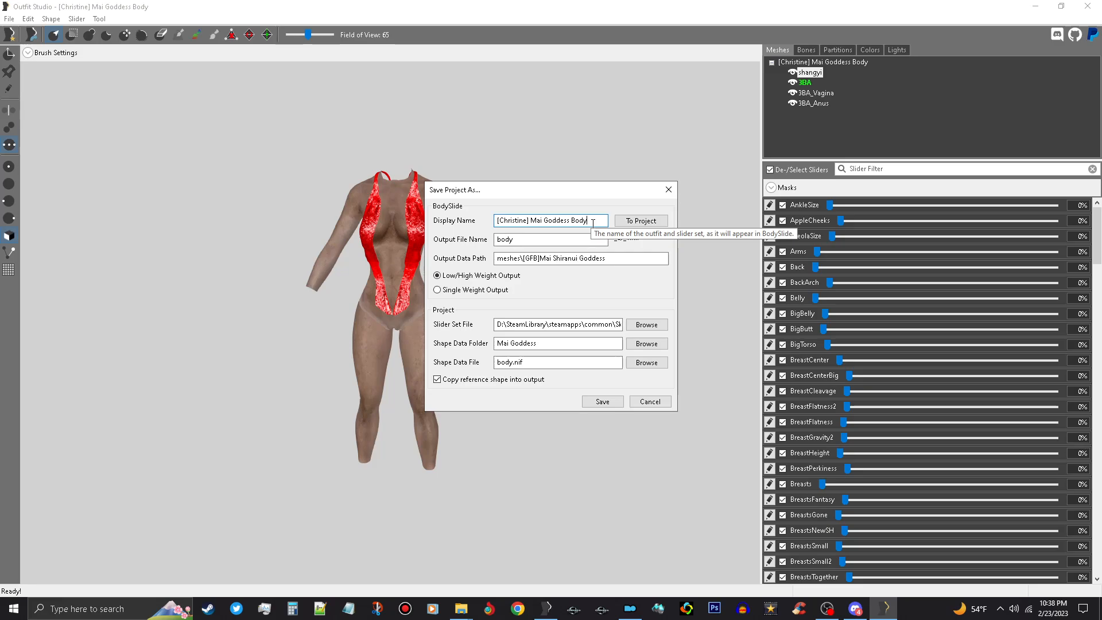
mouse_move(599, 238)
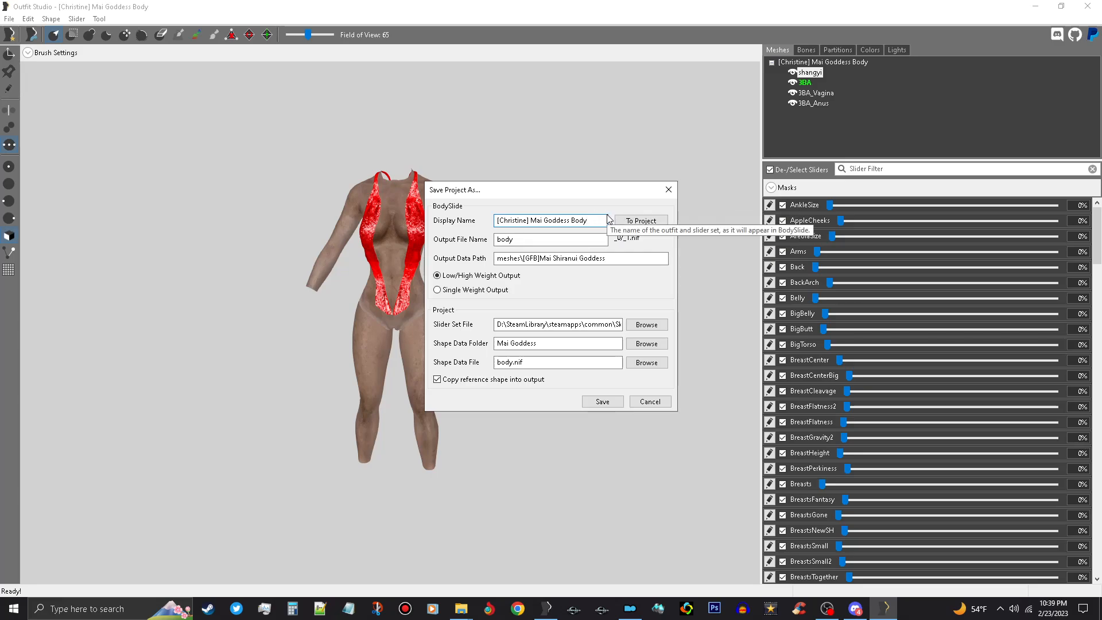
text(3)
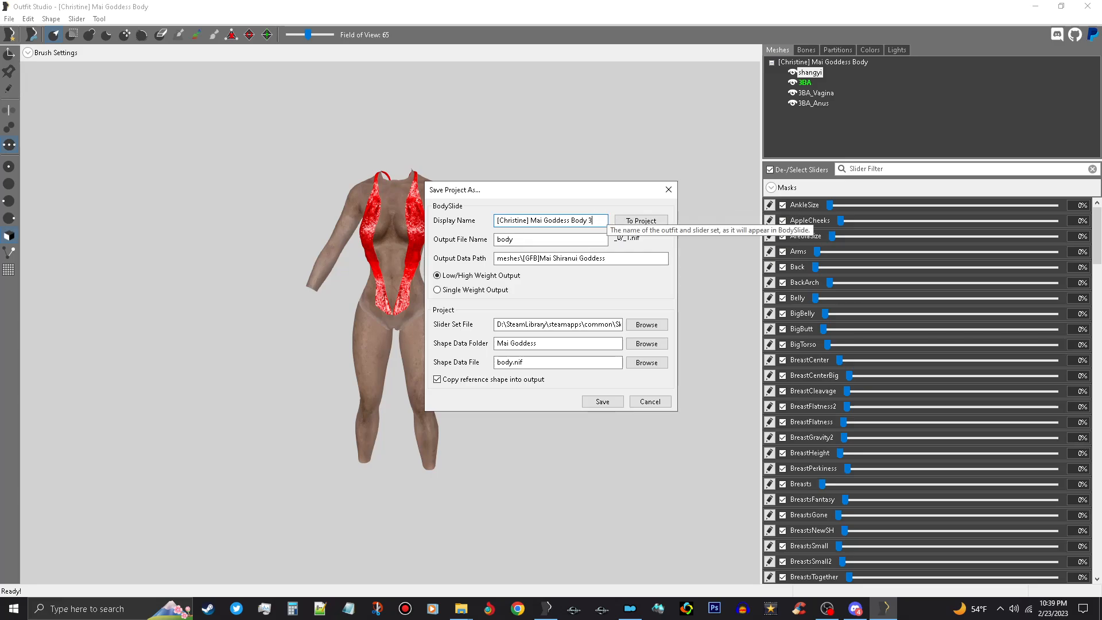
text(BA)
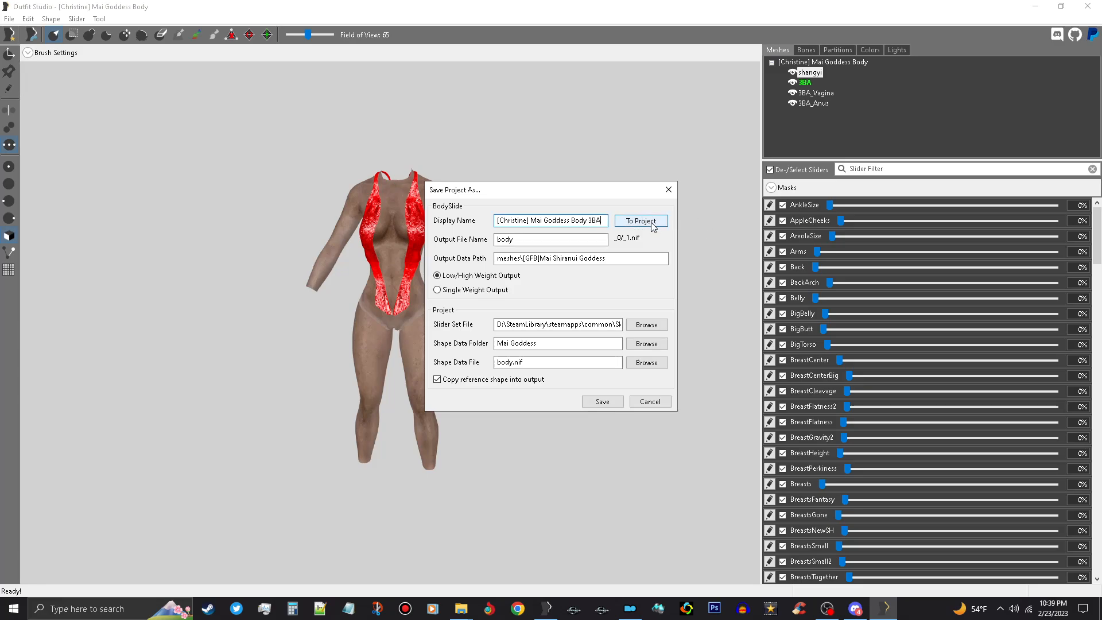
click(640, 220)
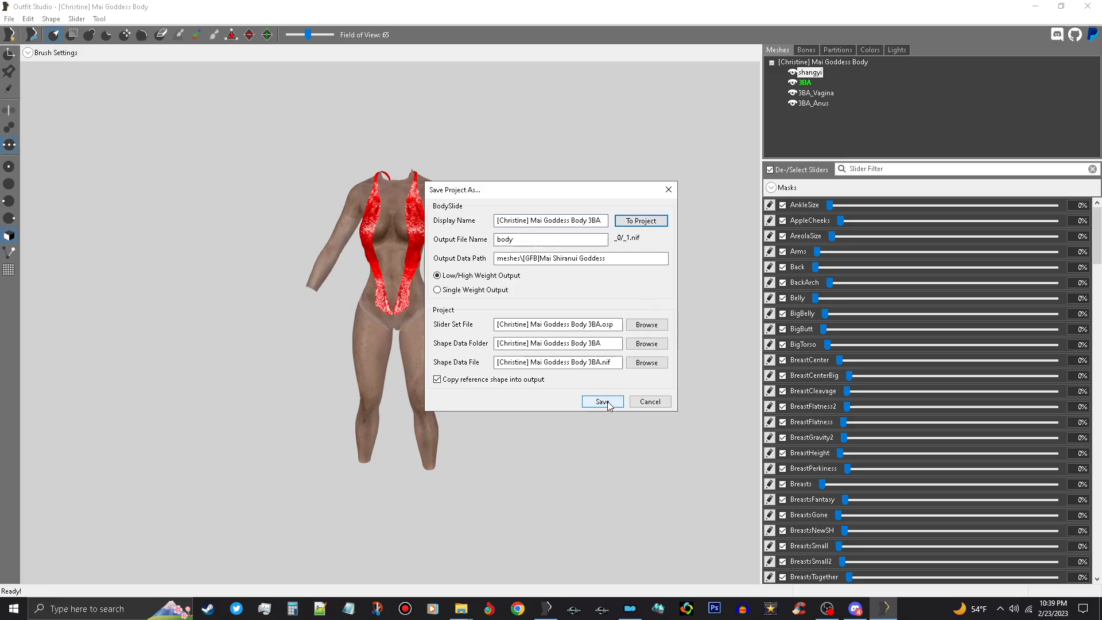
click(600, 402)
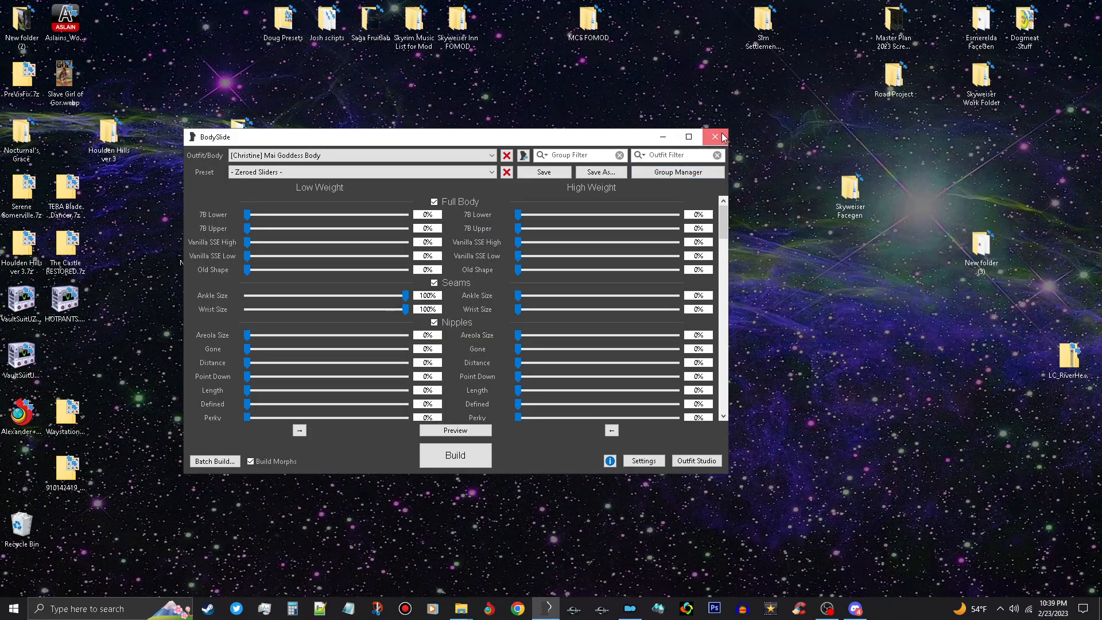
- Restart BodySlide so the outfit list reloads with the new 3BA project
click(715, 137)
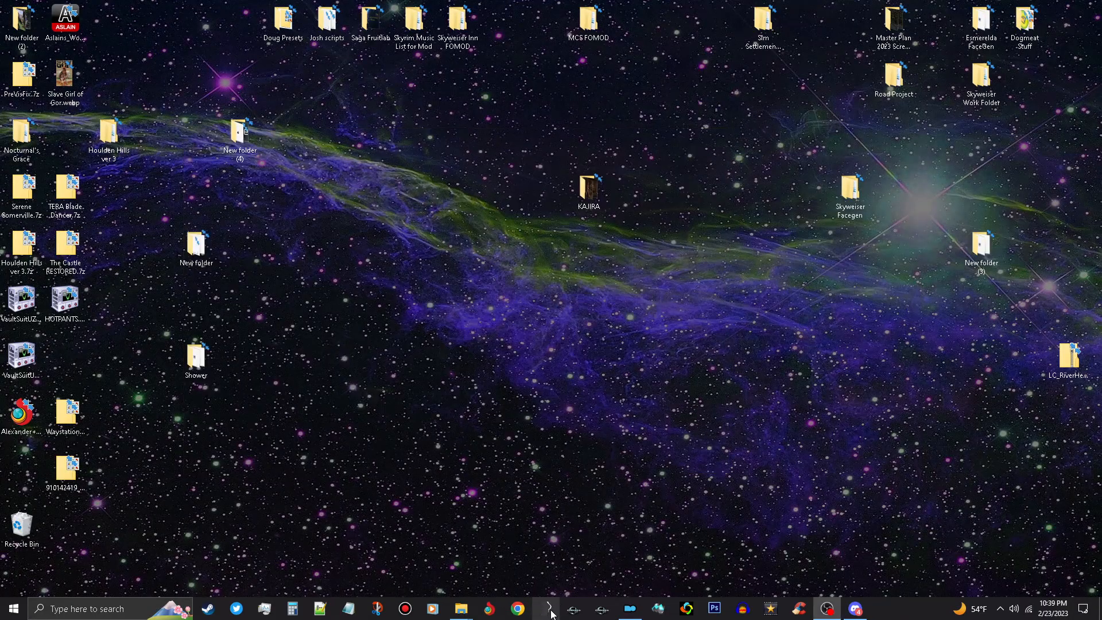
click(550, 608)
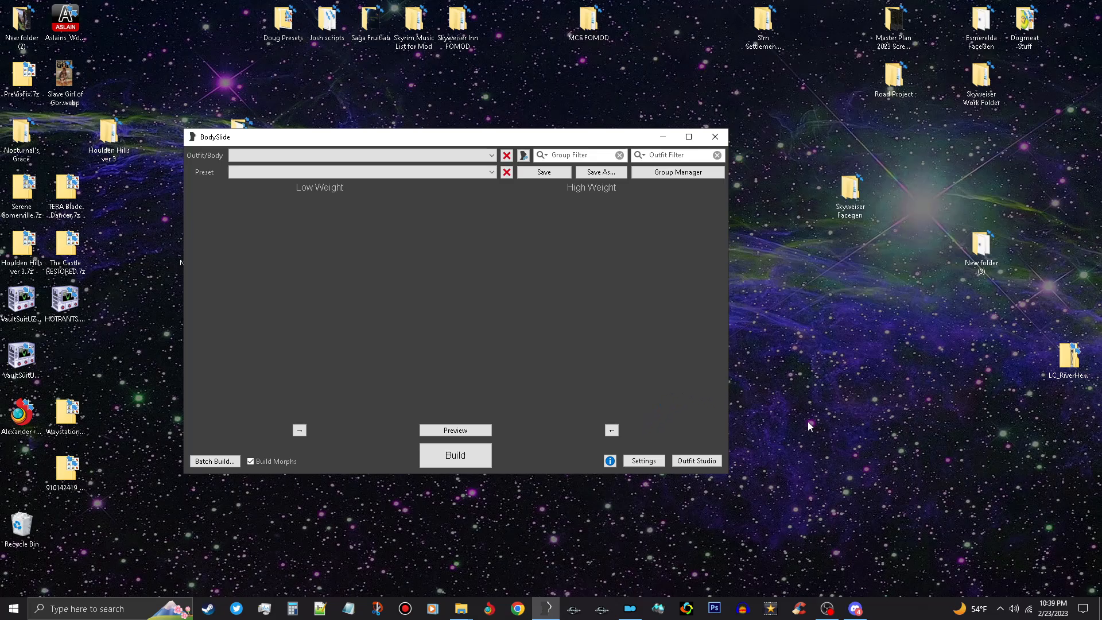
click(362, 155)
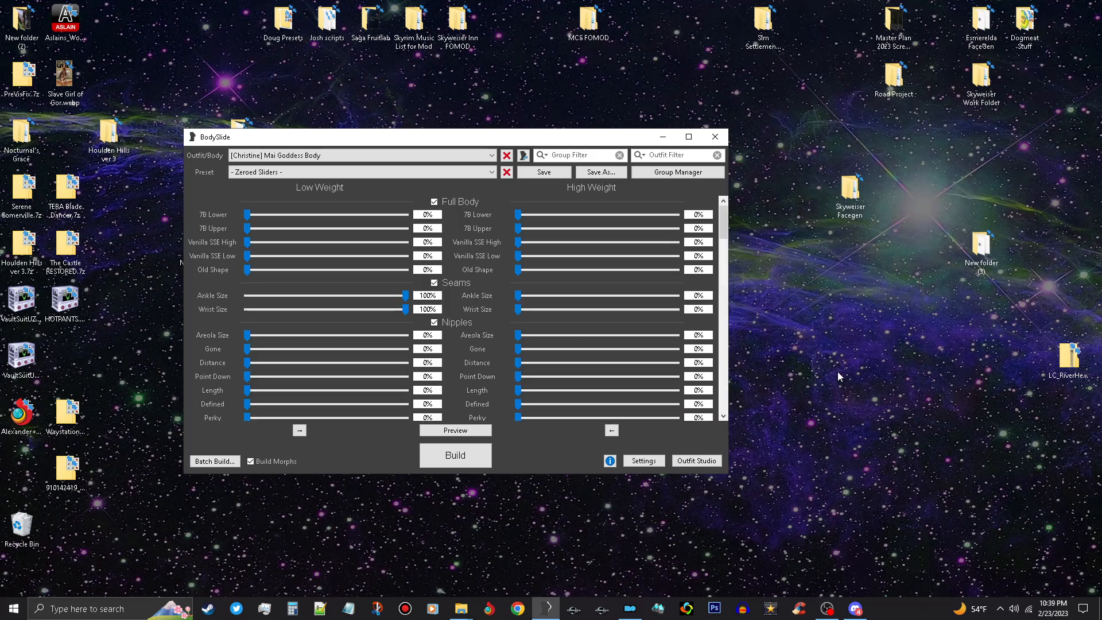
mouse_move(843, 387)
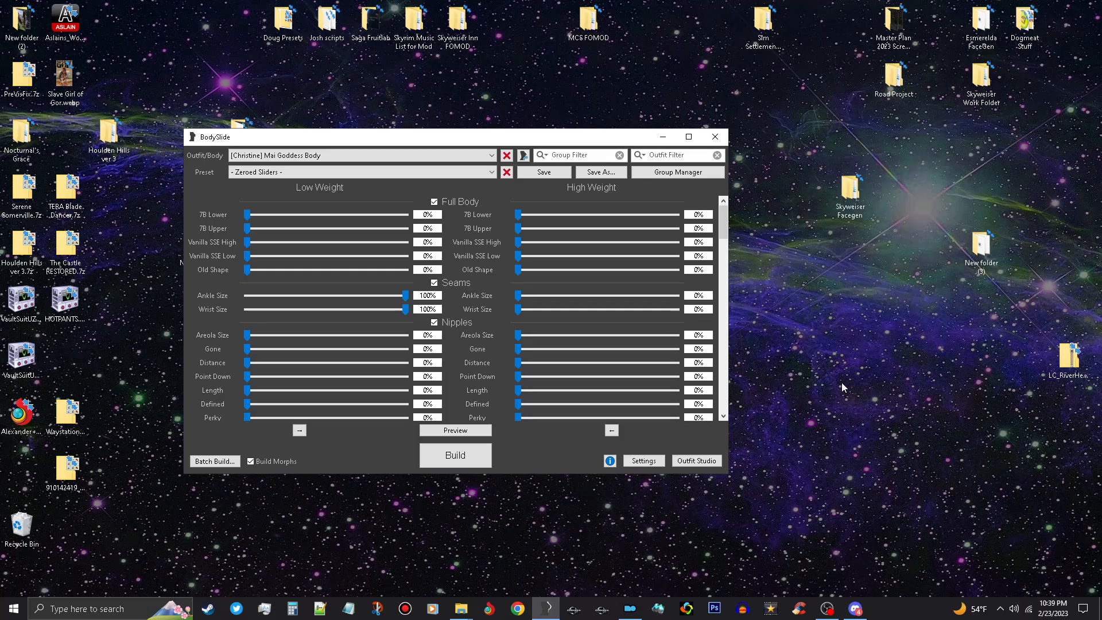
mouse_move(837, 455)
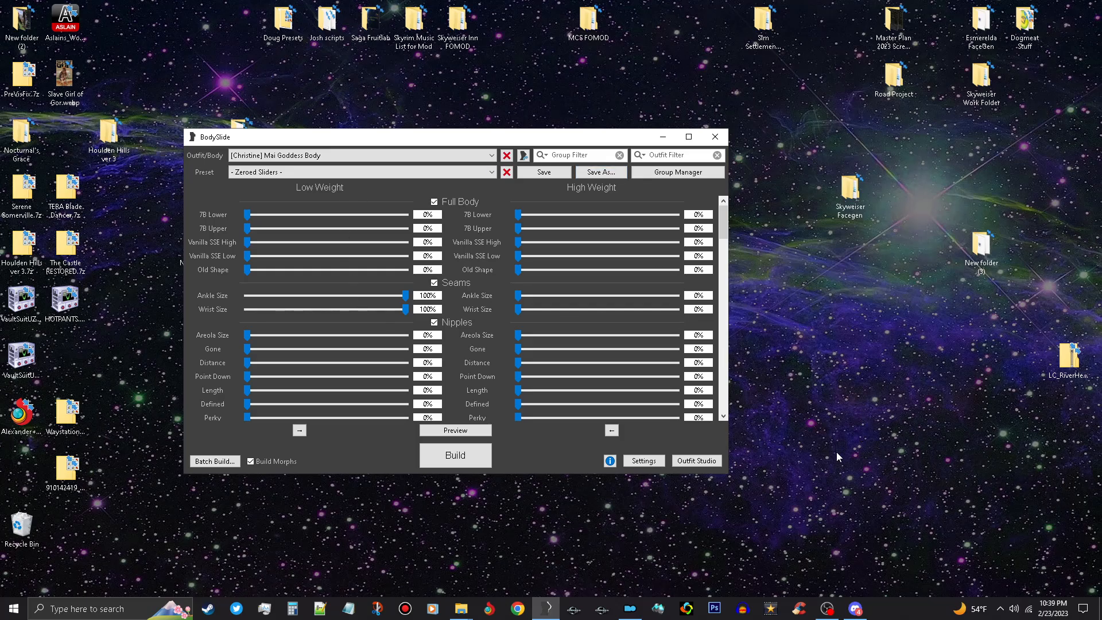
mouse_move(829, 490)
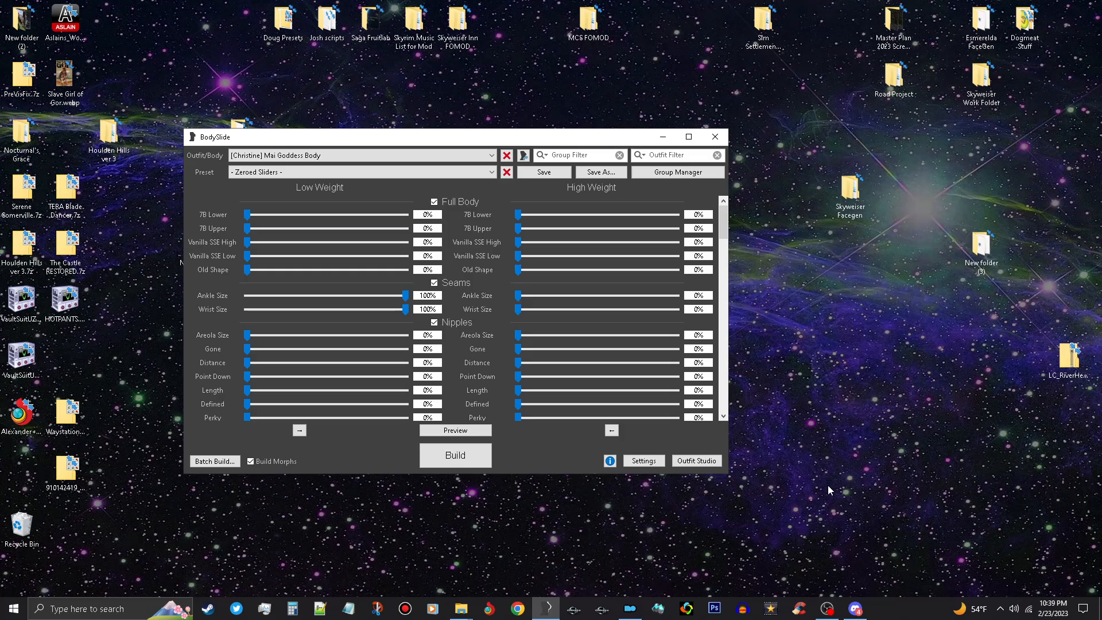
mouse_move(692, 284)
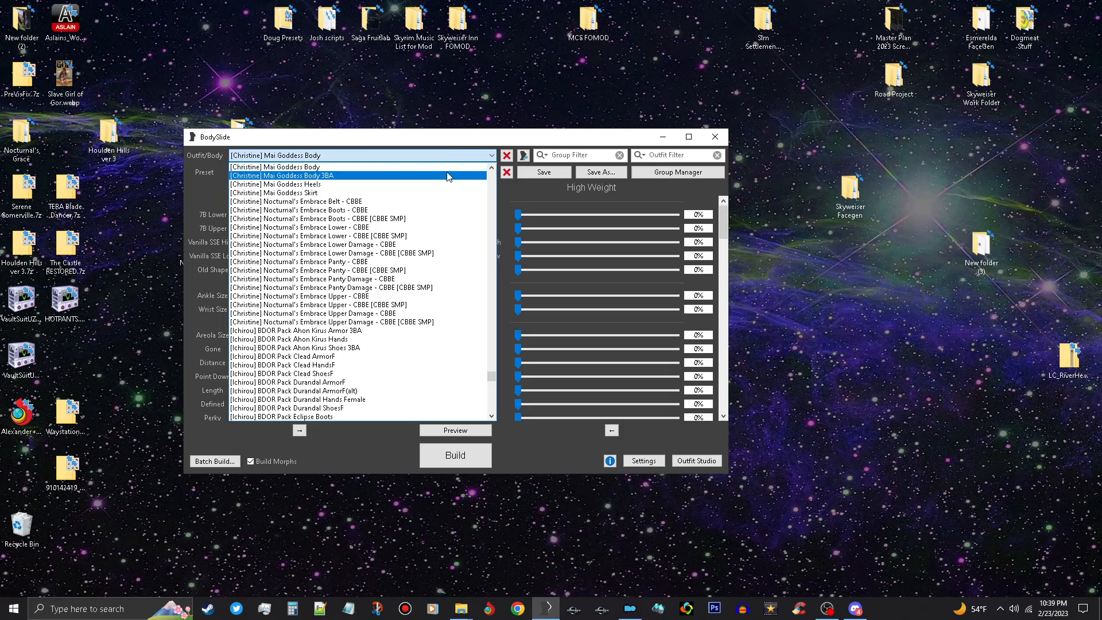
- Load the Mai Goddess Body 3BA outfit and preview it with the THICK preset
click(281, 175)
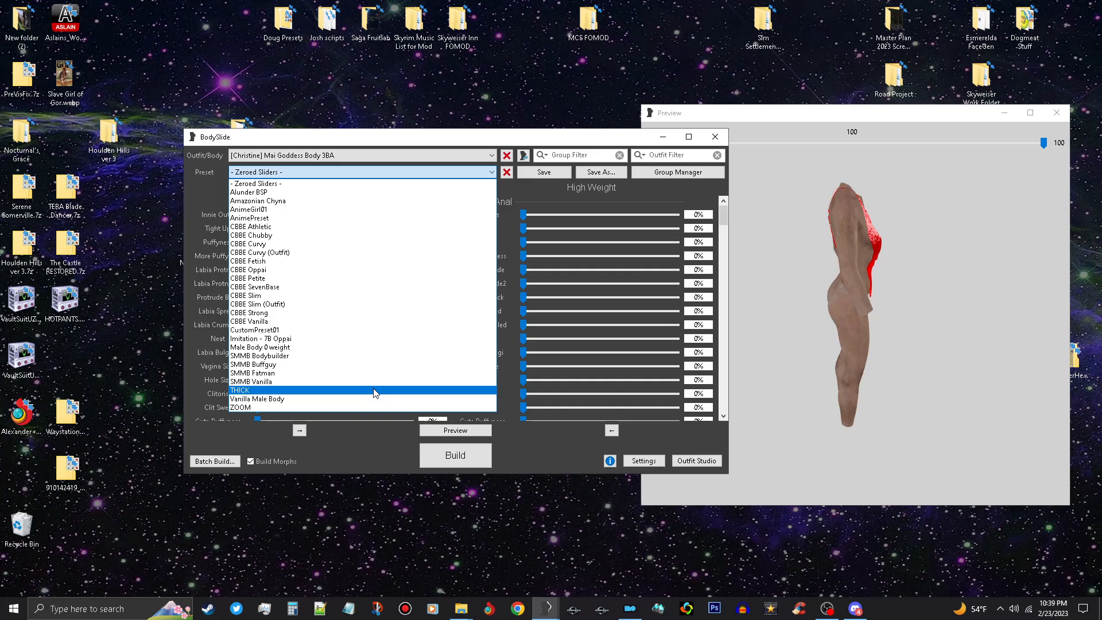
click(240, 389)
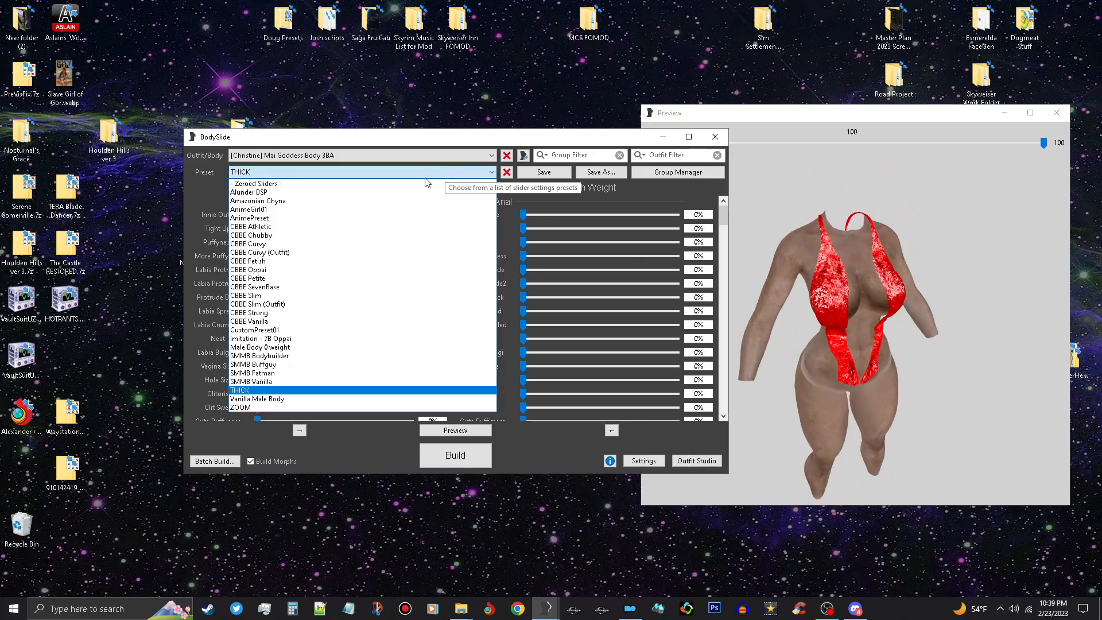
click(256, 183)
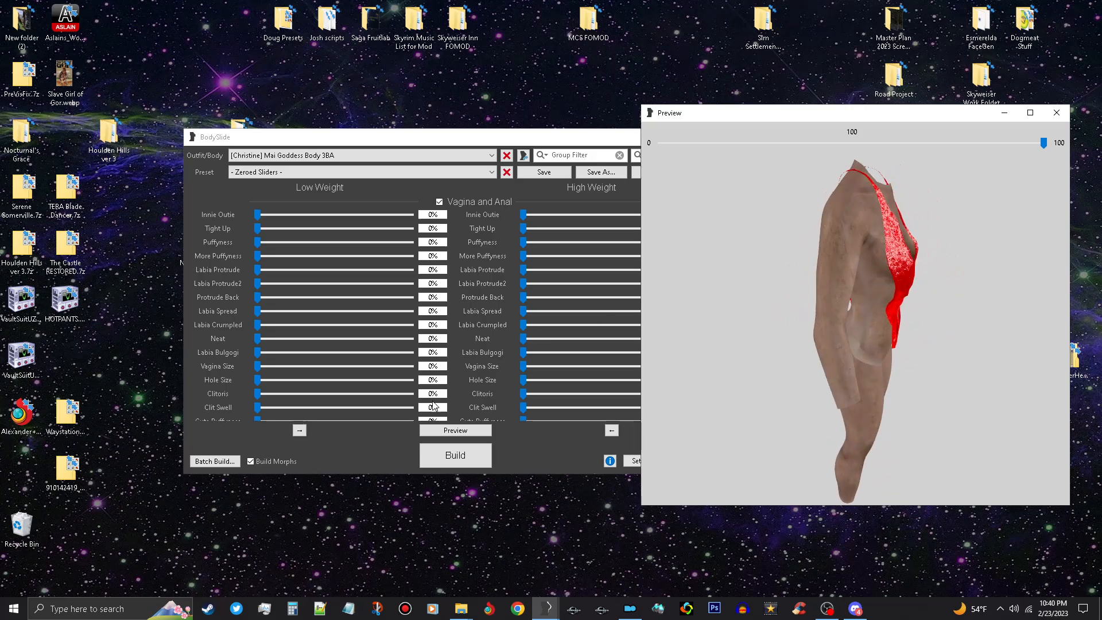
mouse_move(455, 454)
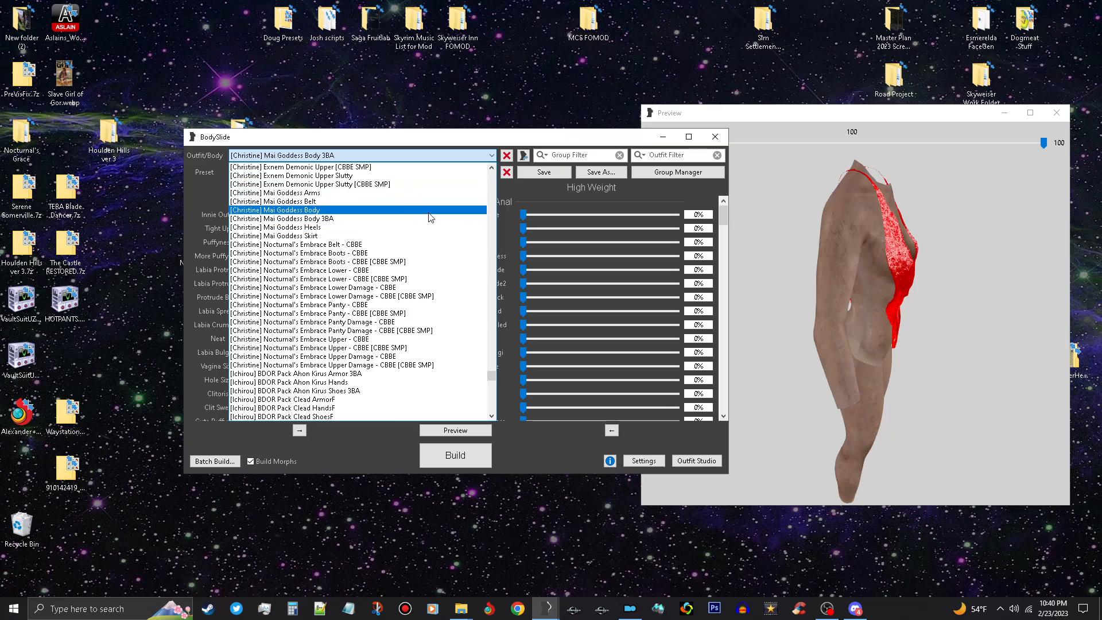
- Load the original Mai Goddess Body into Outfit Studio and bring up its Save Project As settings
click(275, 209)
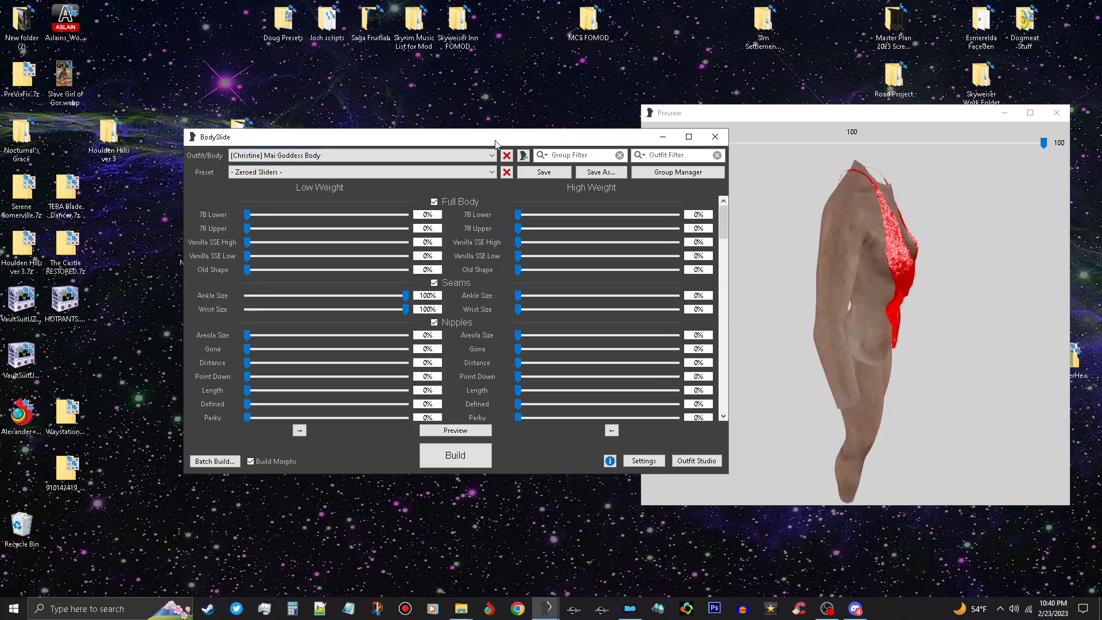
click(696, 461)
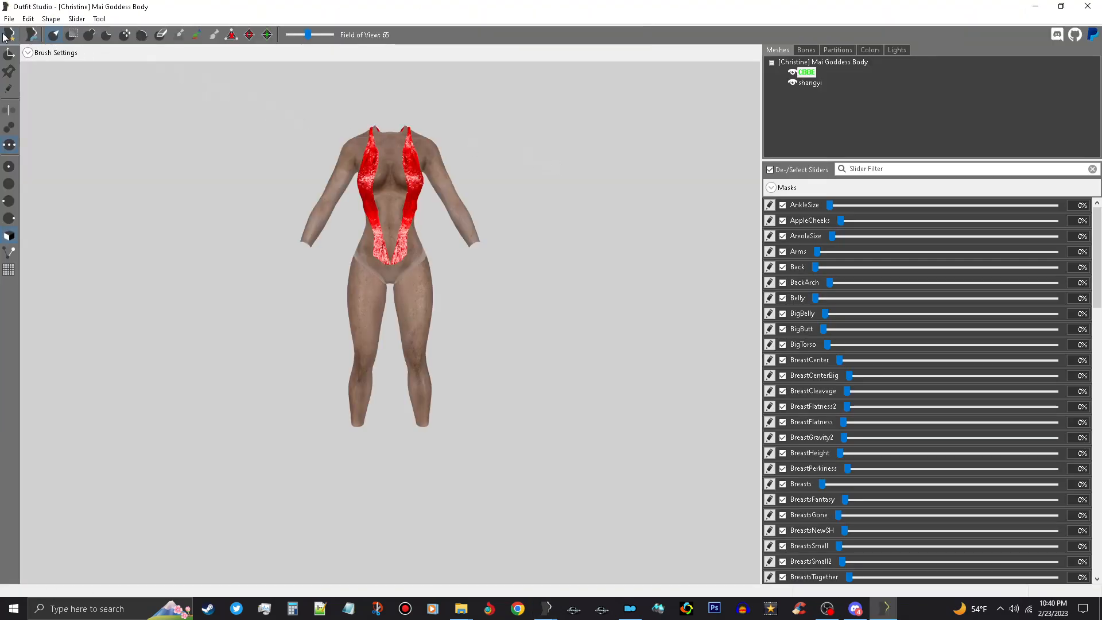
click(28, 19)
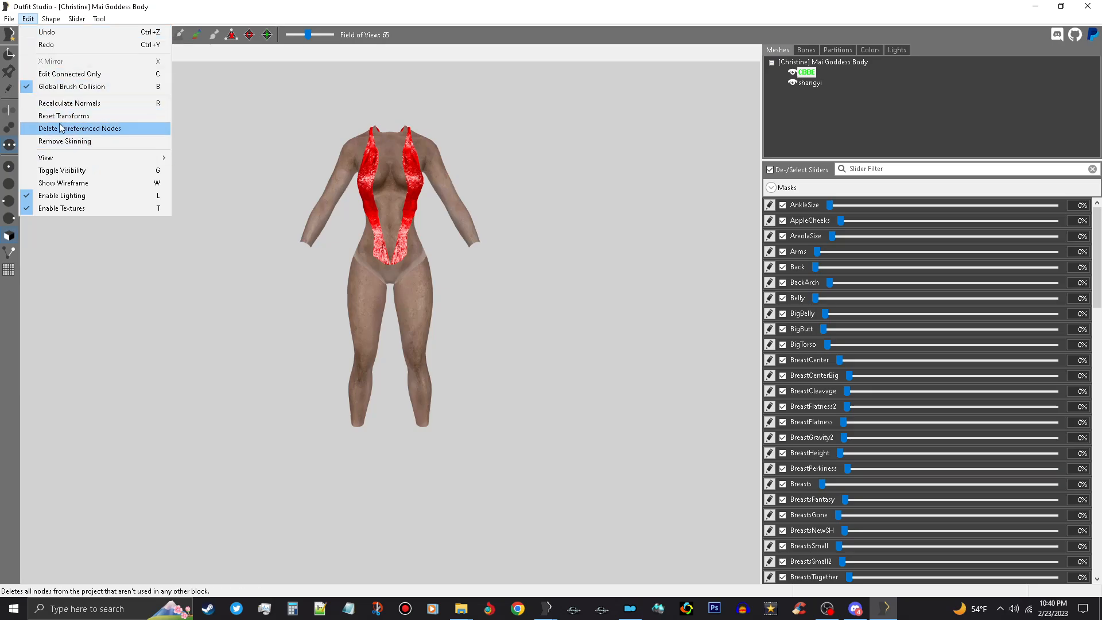
click(10, 19)
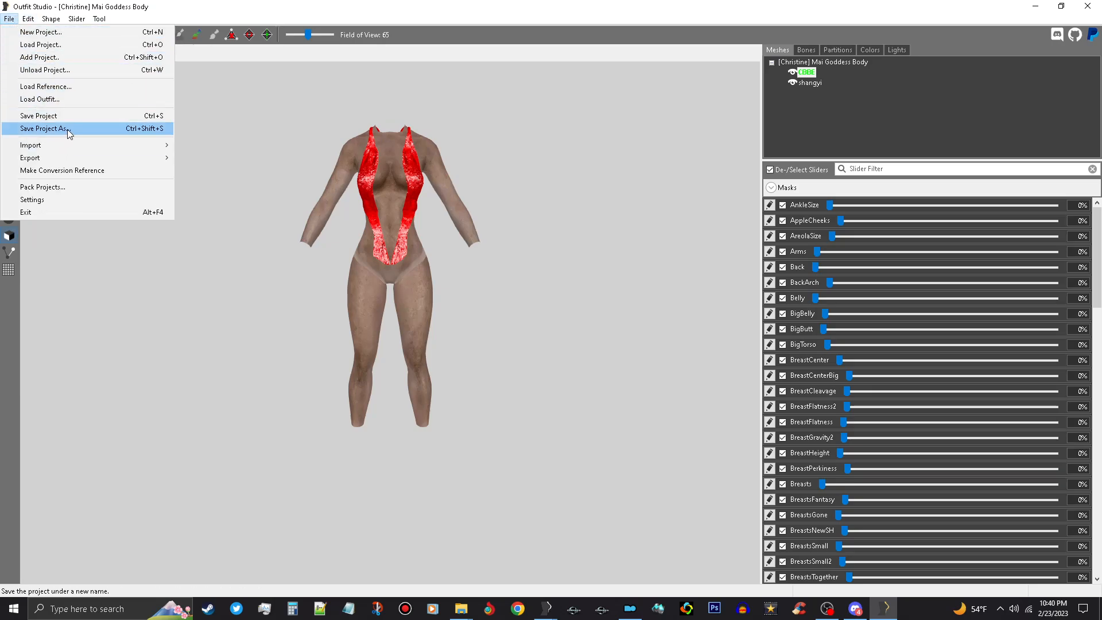
click(44, 129)
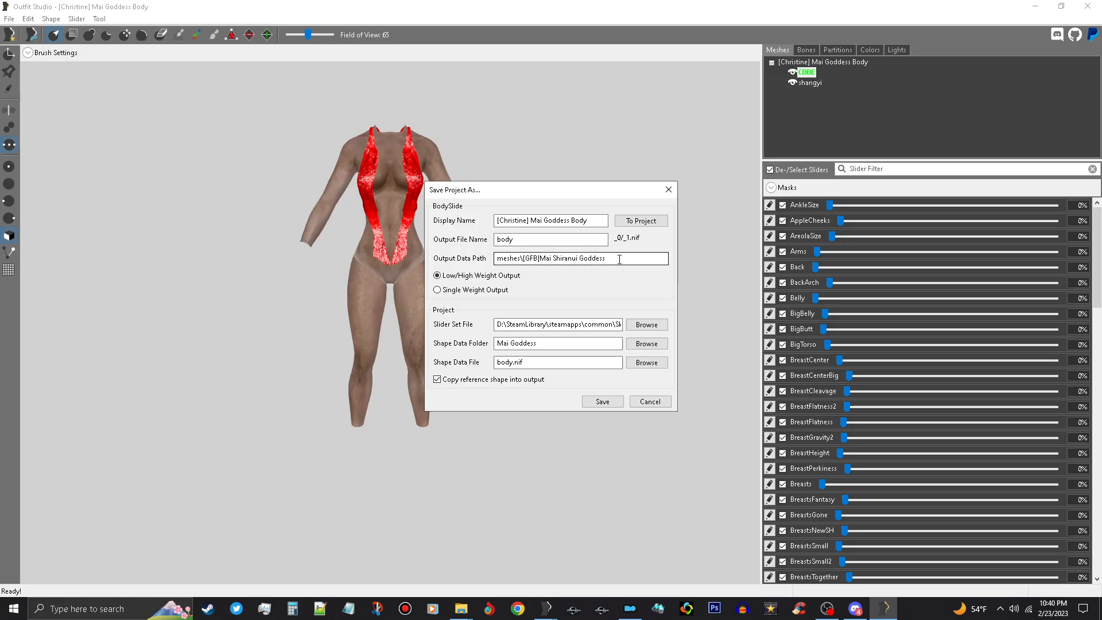
- Select the original project's whole Output Data Path and copy it
triple_click(550, 259)
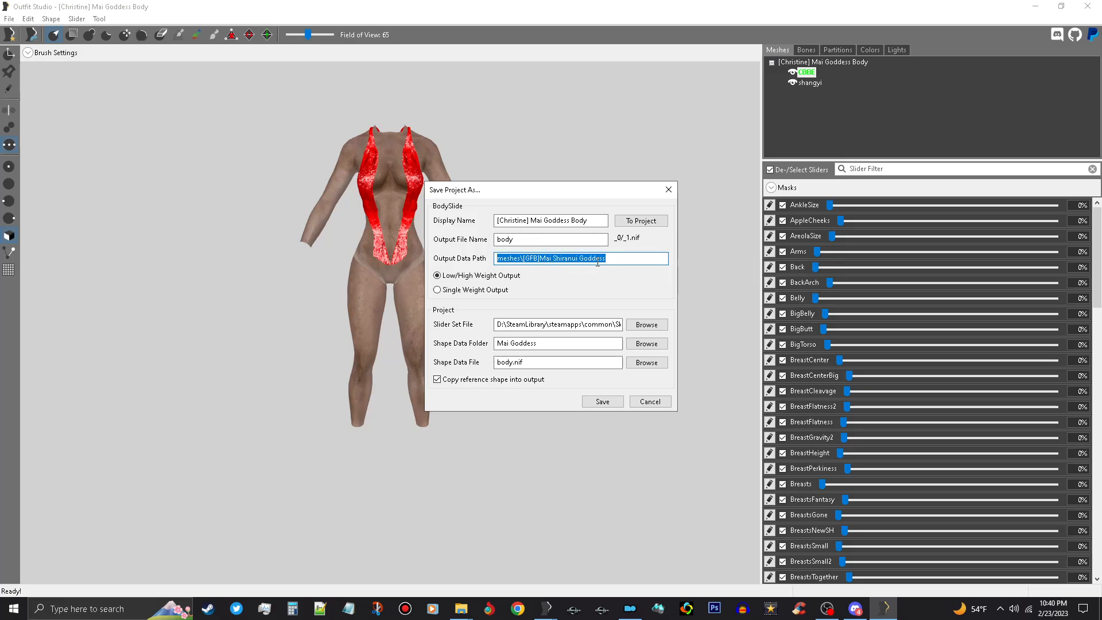
right_click(550, 258)
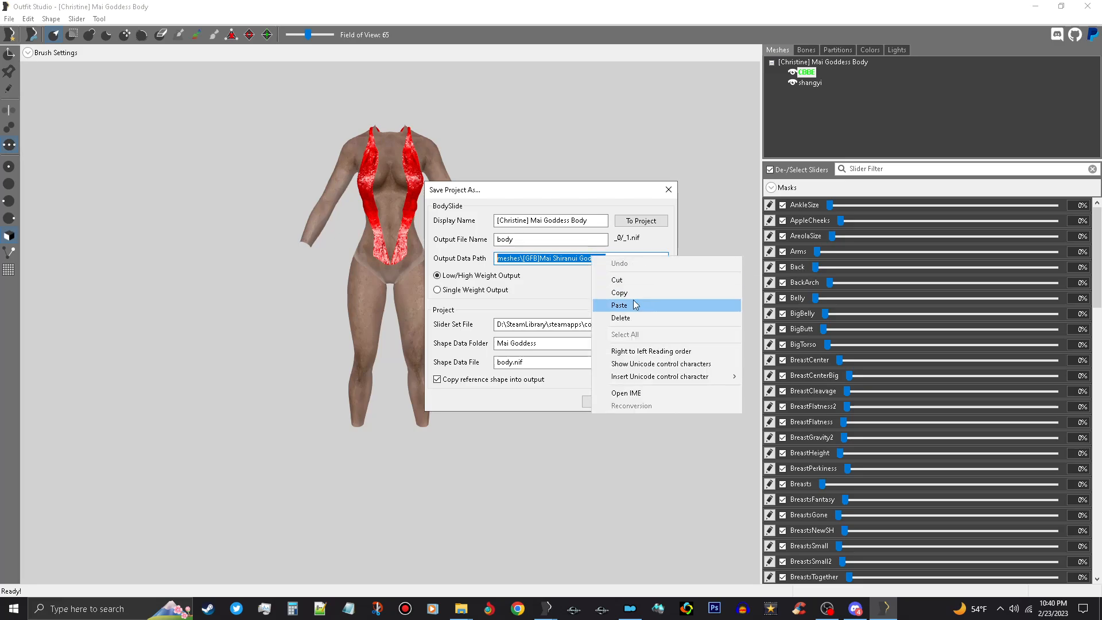
click(619, 304)
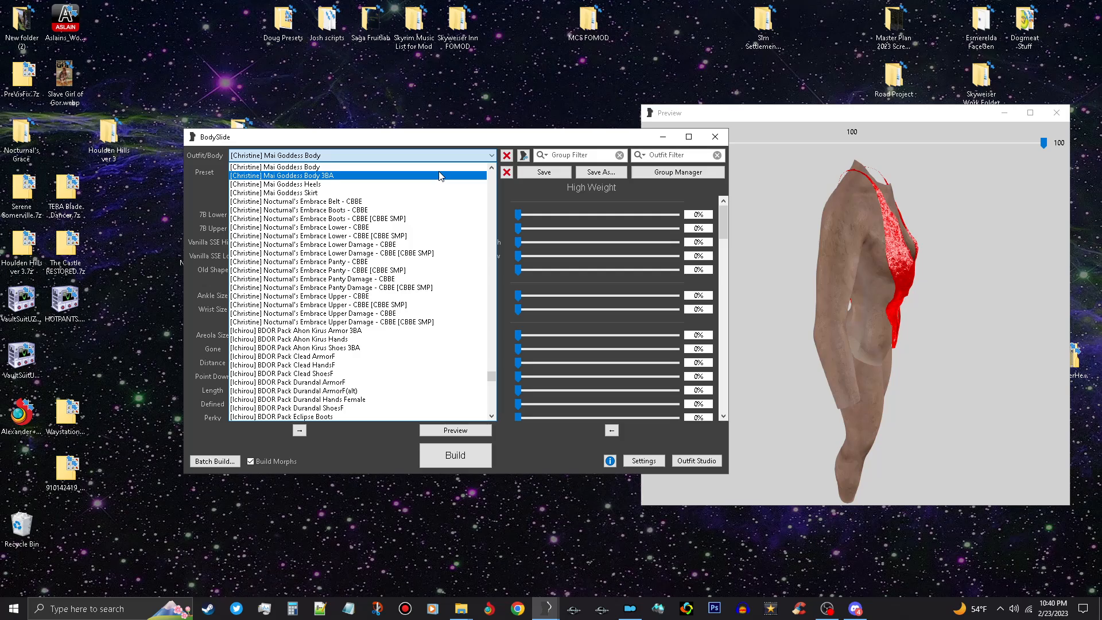
- Load Mai Goddess Body 3BA into Outfit Studio and confirm its output data path matches the original
click(281, 174)
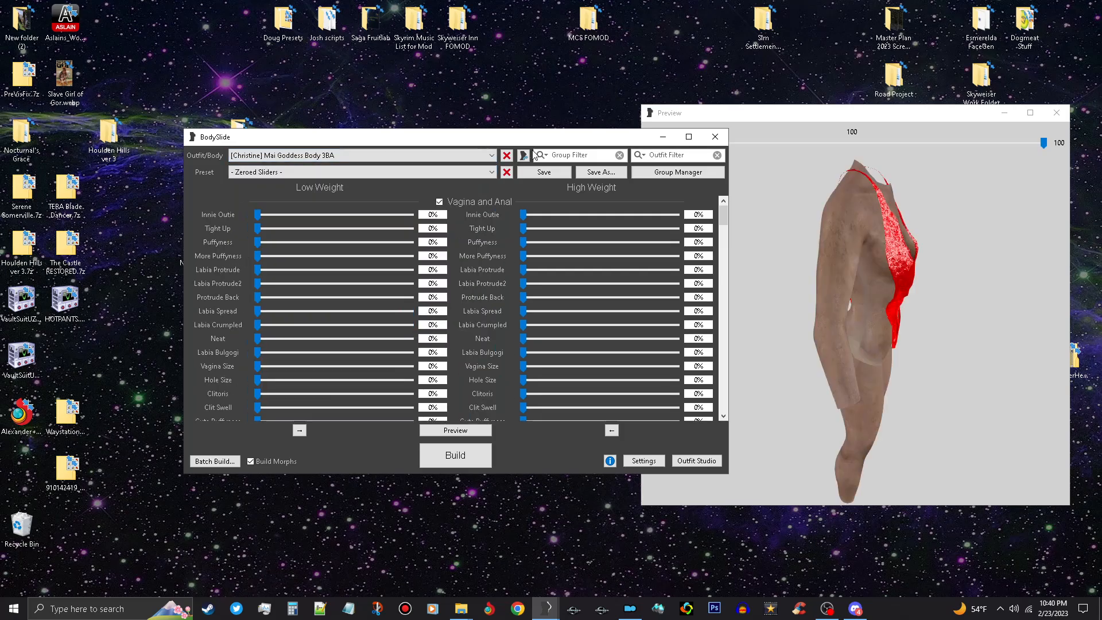
click(694, 462)
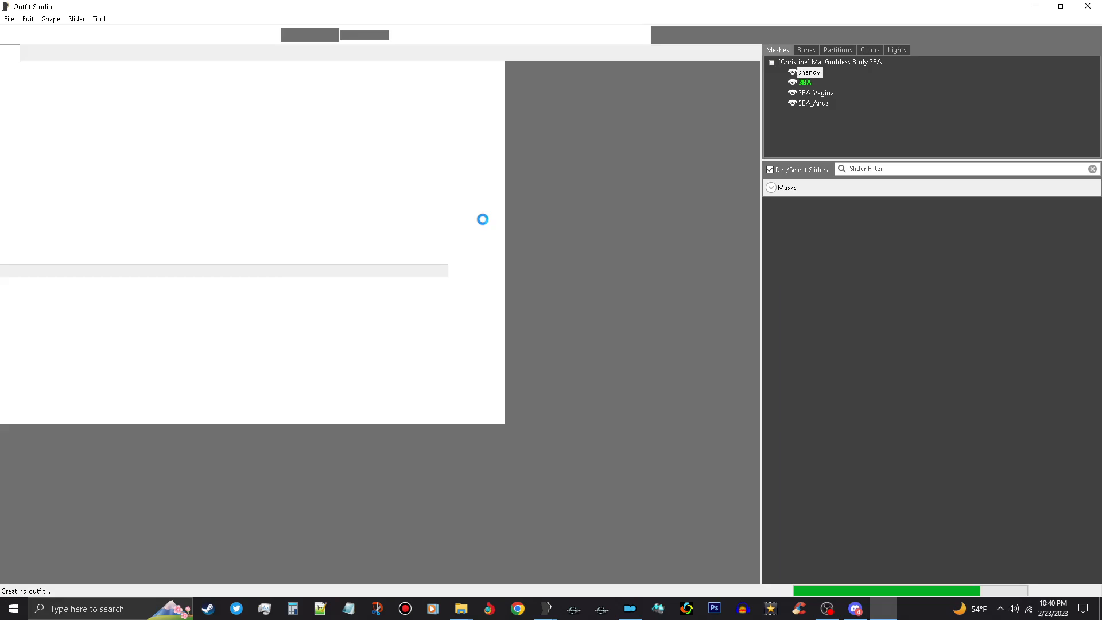
click(9, 19)
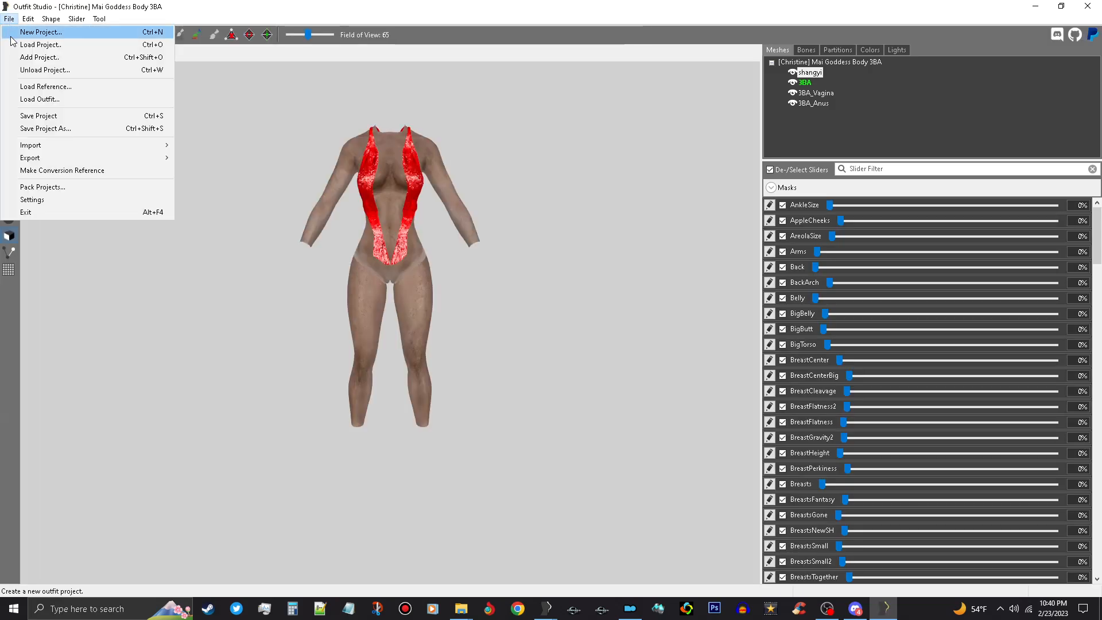
click(44, 128)
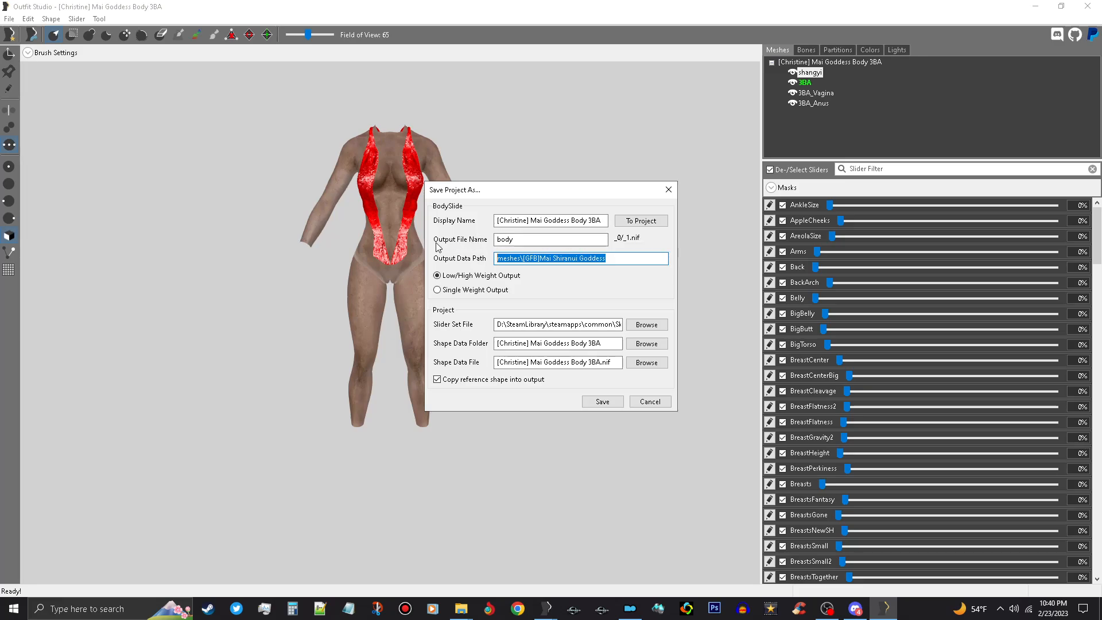
mouse_move(621, 258)
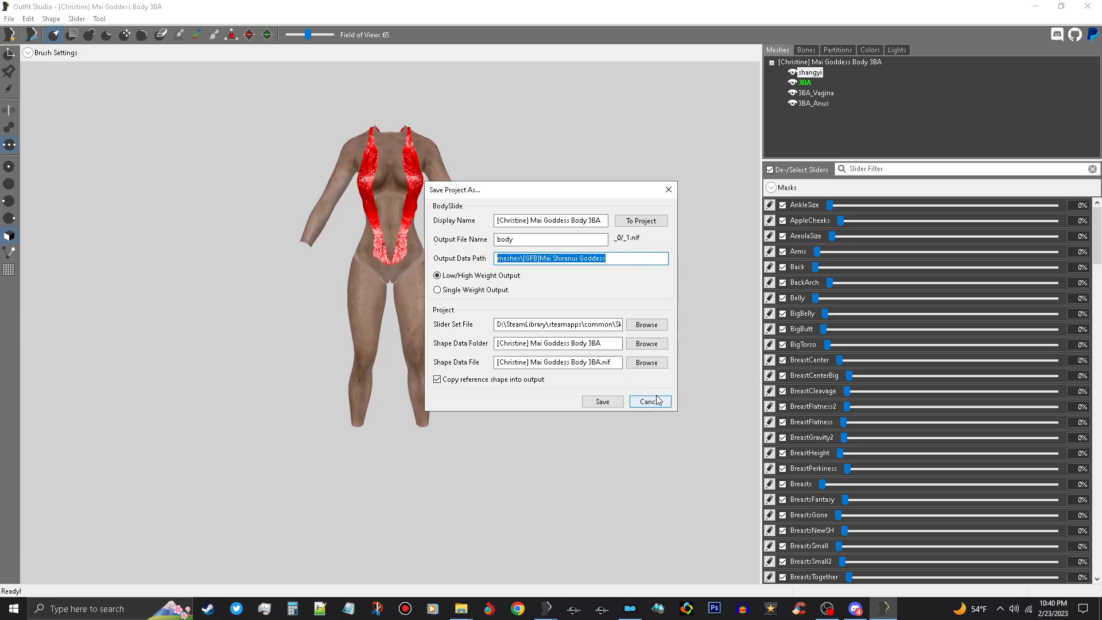
click(646, 401)
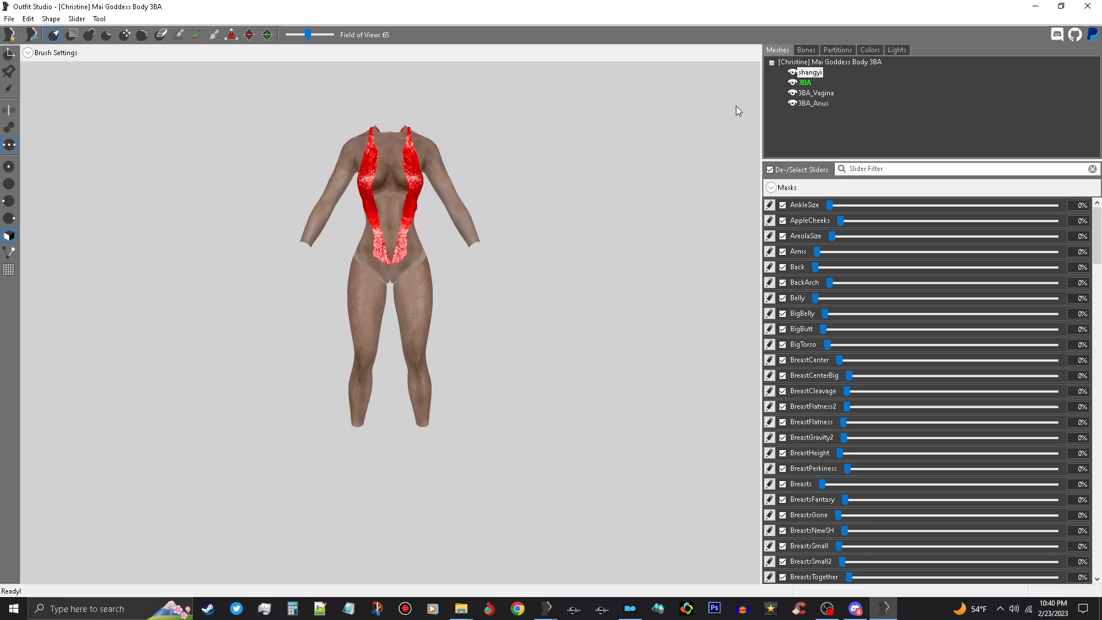
- Delete the 3BA body, vagina and anus shapes from the 3BA project
click(806, 82)
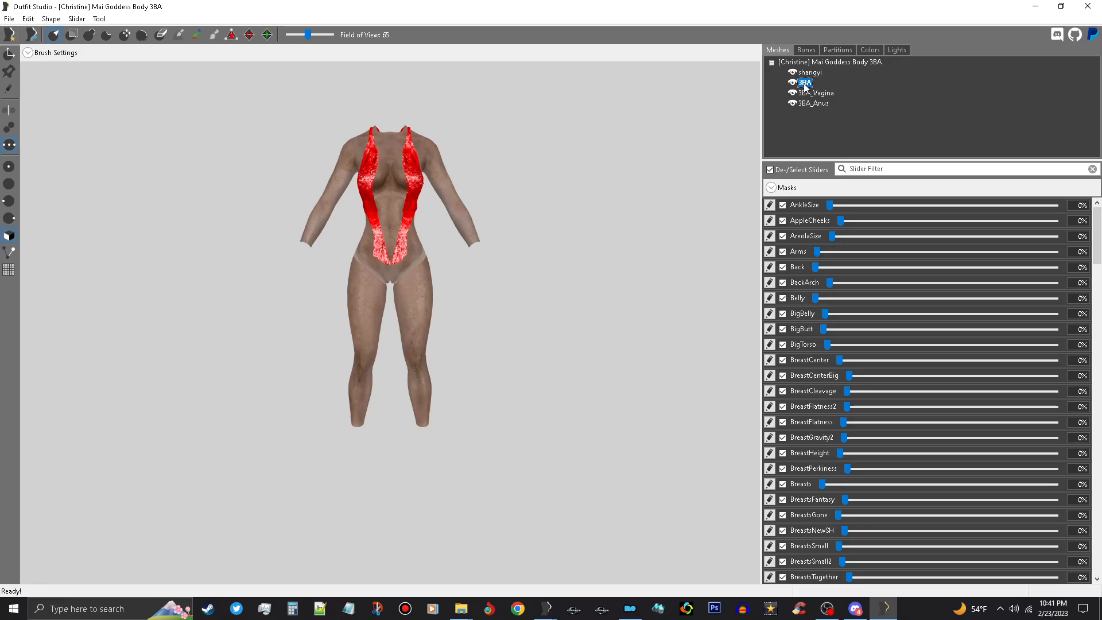
click(818, 102)
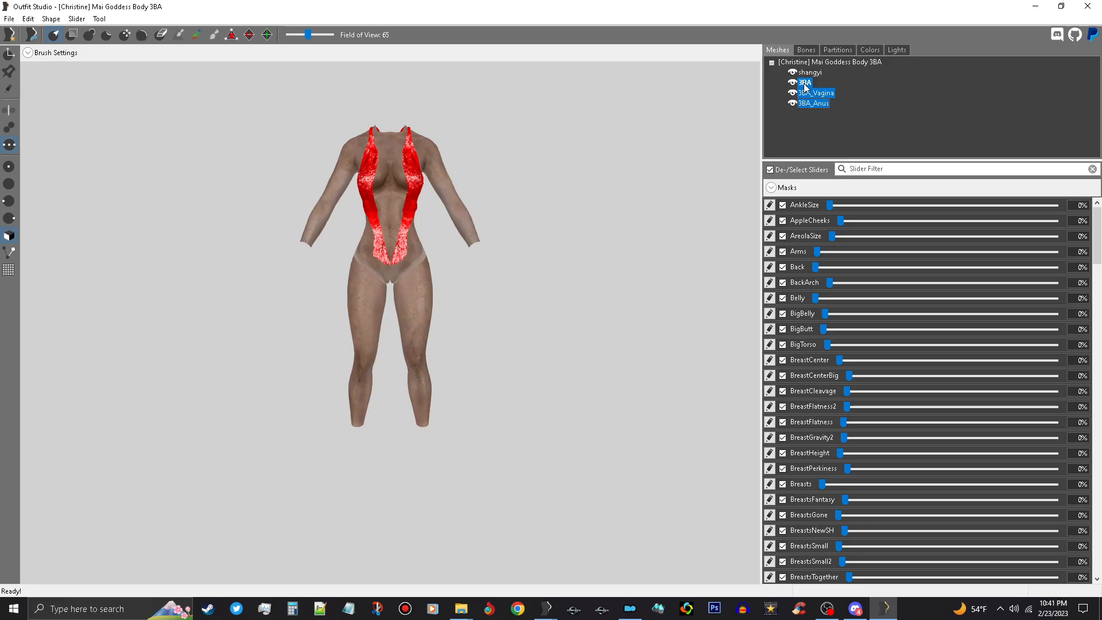
mouse_move(812, 122)
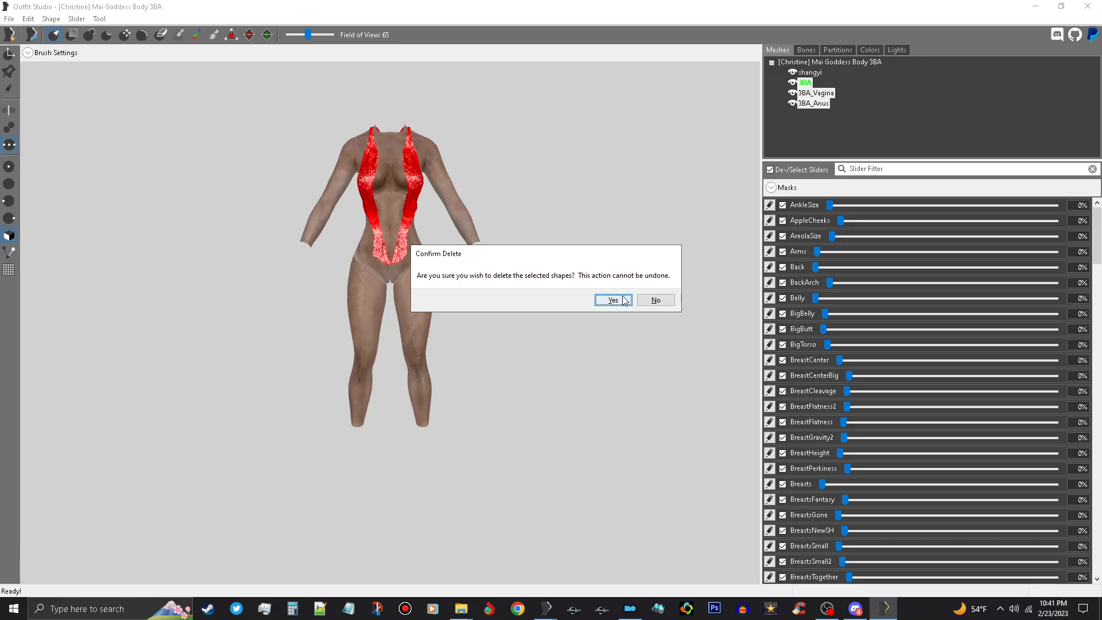
click(610, 300)
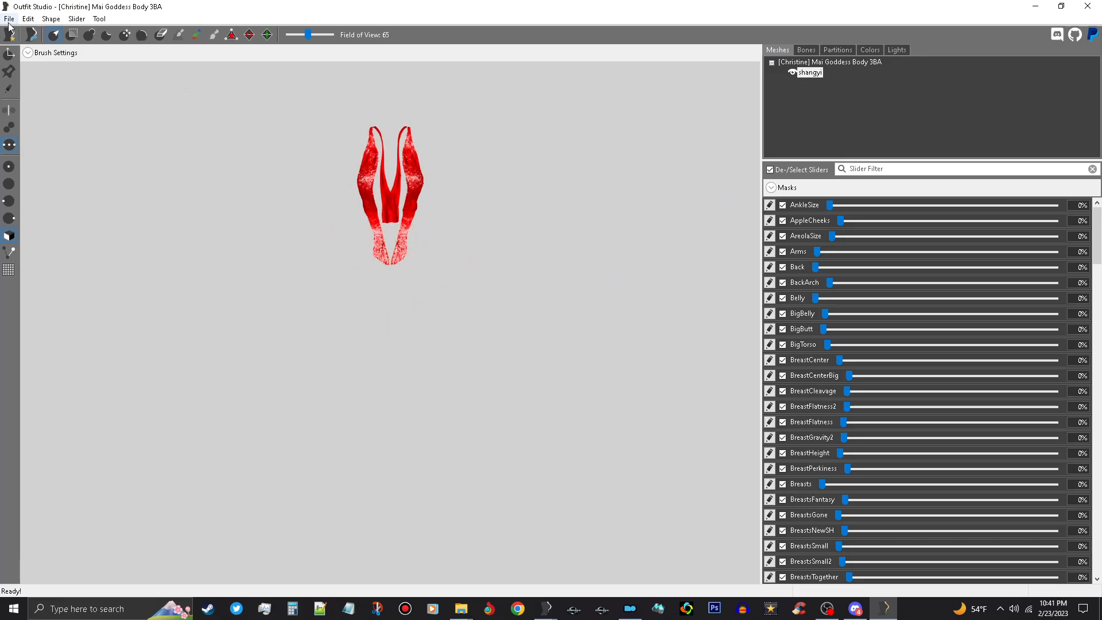
- Load CBBE Body Physics as the reference and copy its bone weights onto the outfit with 100 vertex targets
click(9, 18)
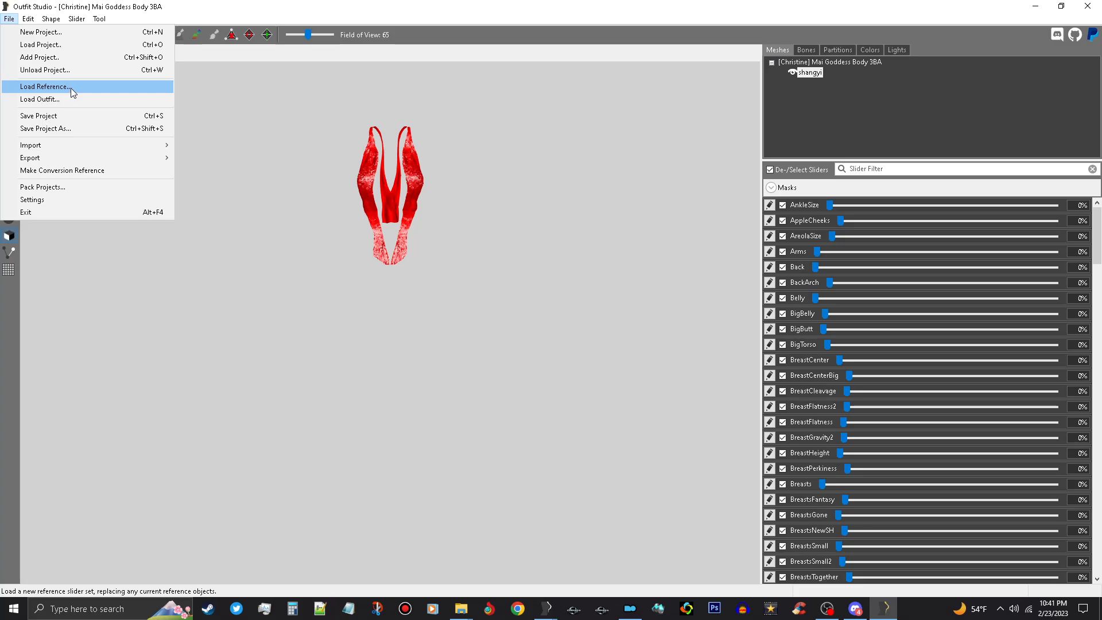
click(45, 86)
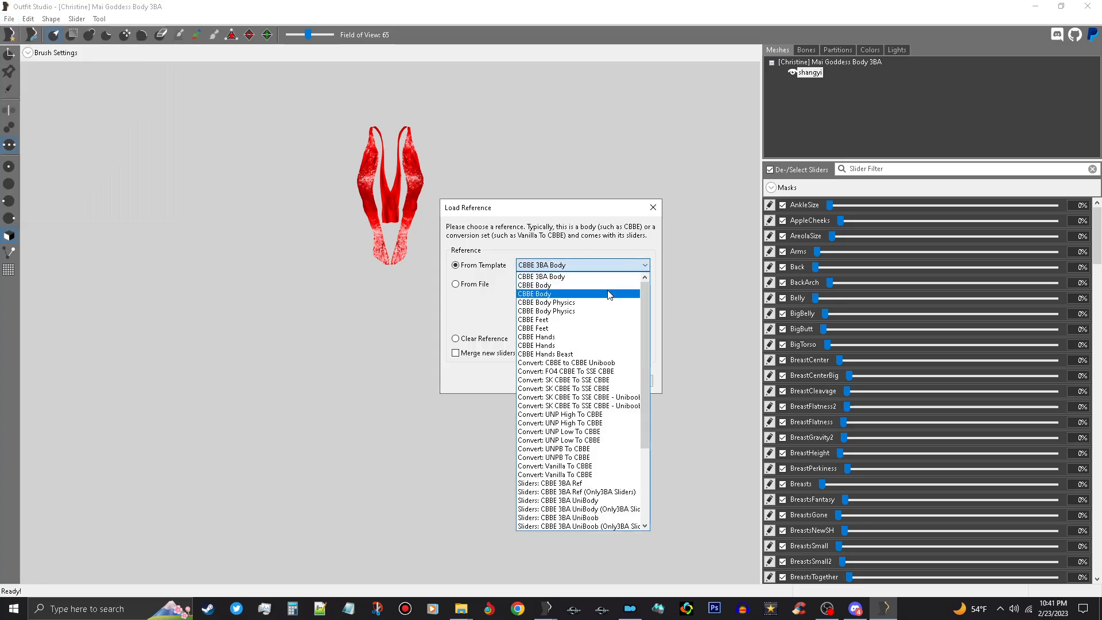
click(546, 302)
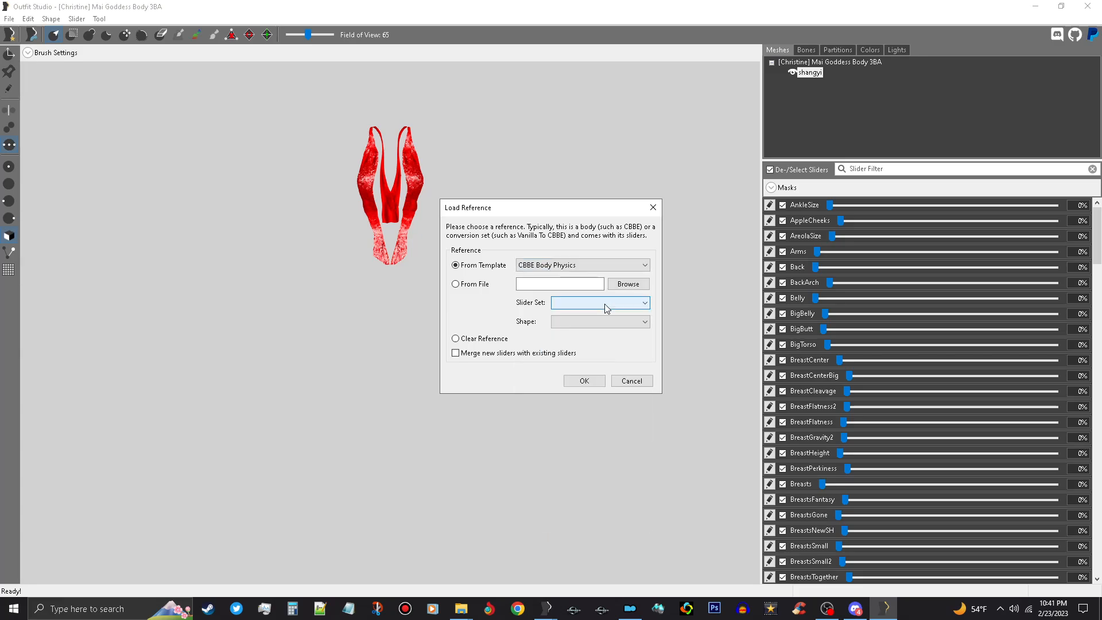
click(583, 380)
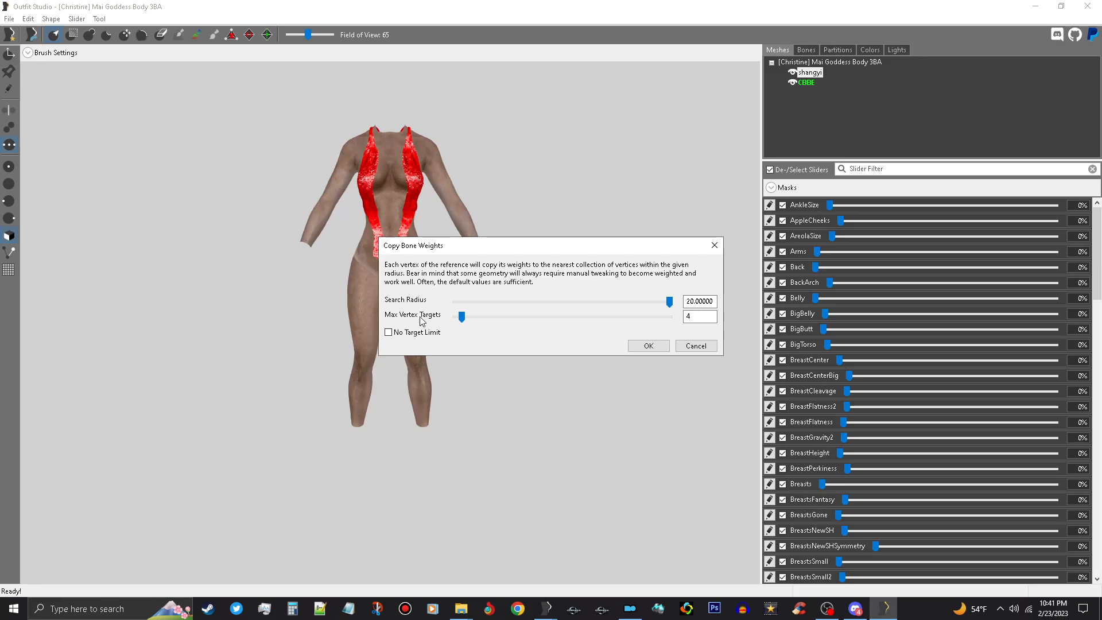
drag(462, 317, 668, 317)
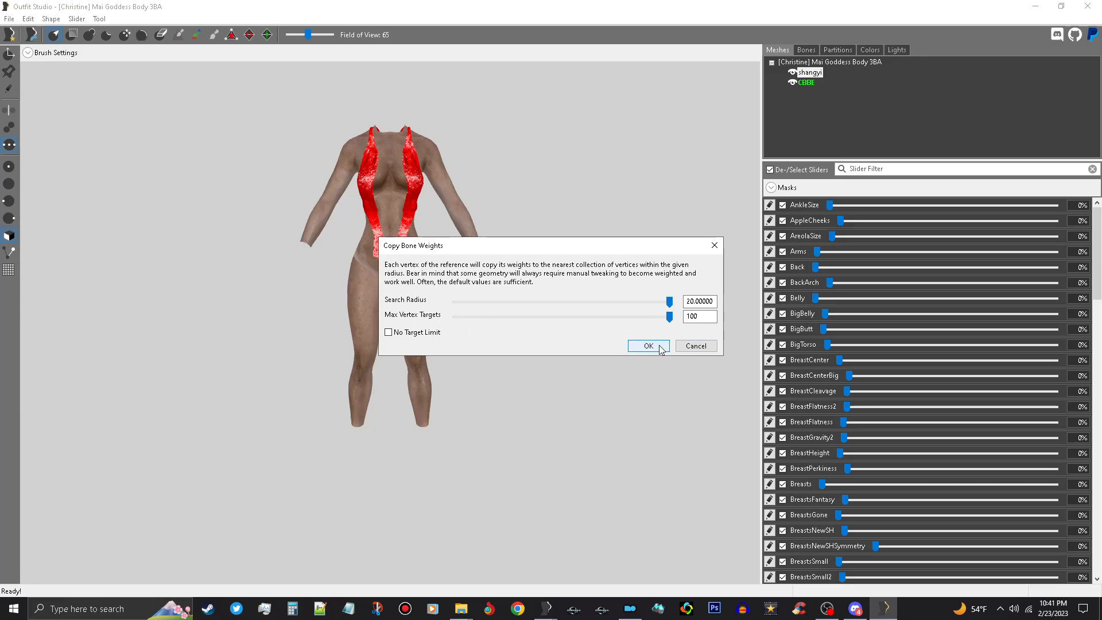
click(646, 345)
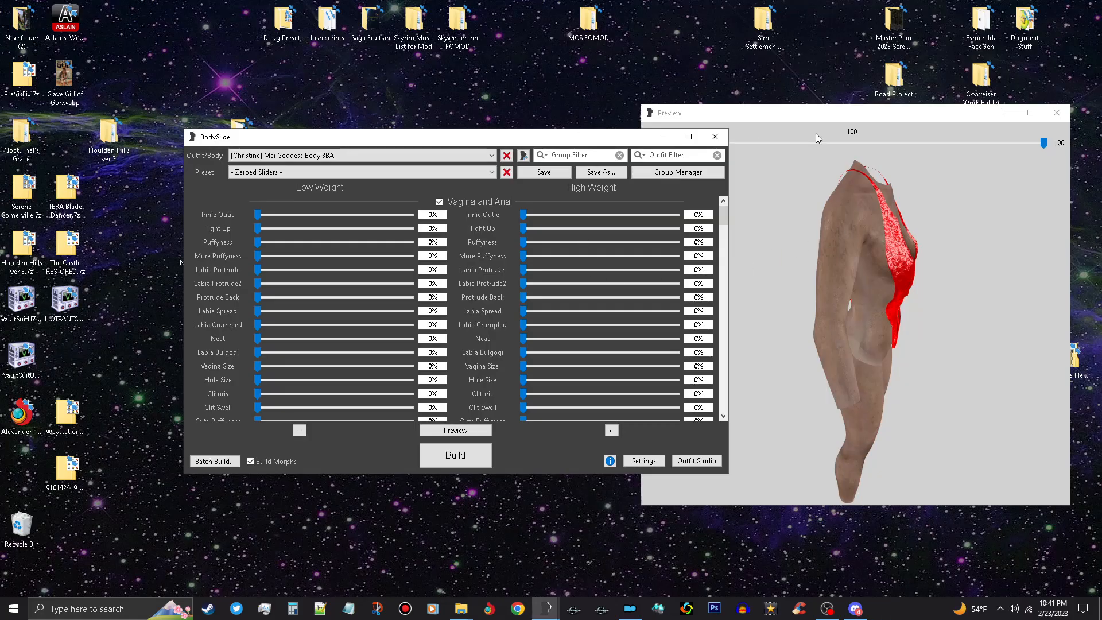
- Close the outfit preview and BodySlide, returning to the desktop
click(1056, 112)
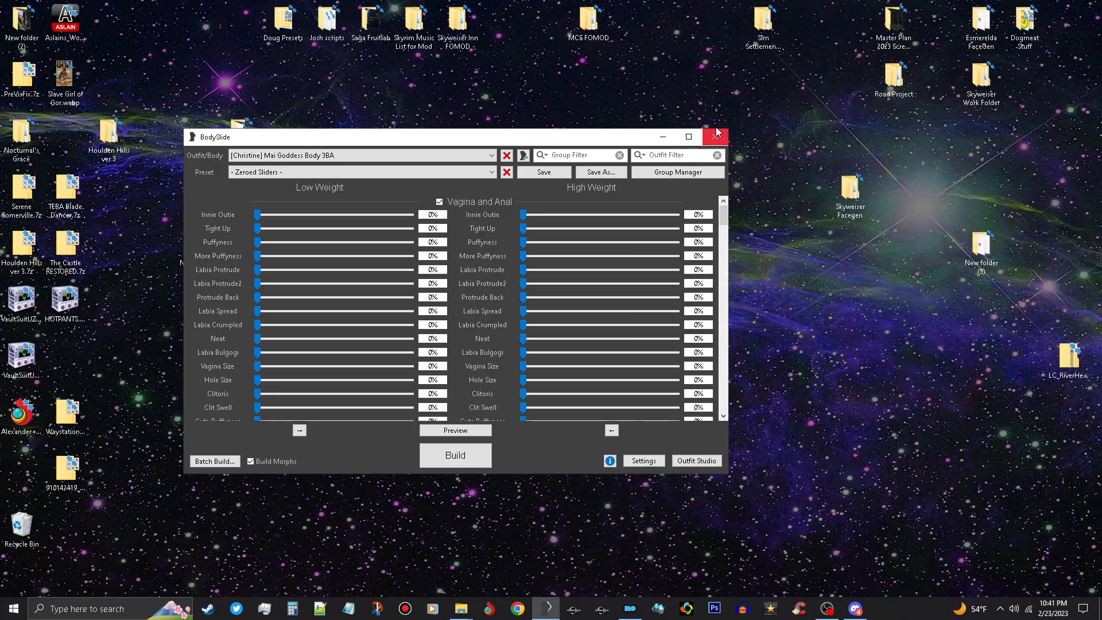
click(715, 136)
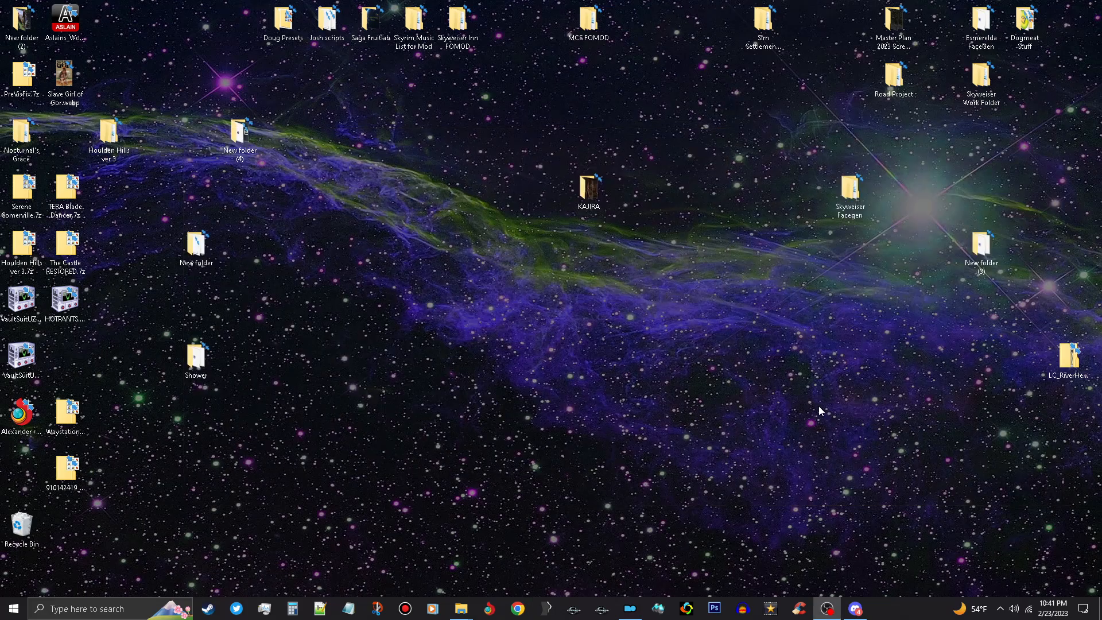